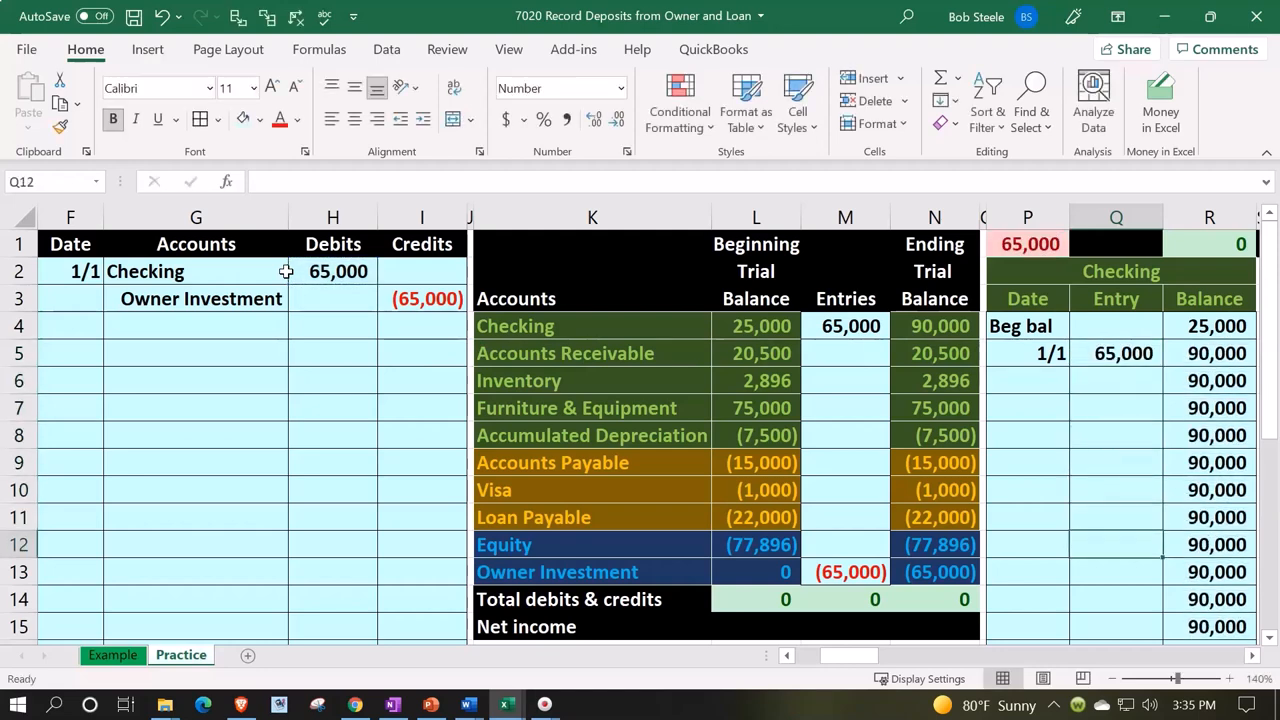
Insert the copied Equity ledger block beside Loan Payable at column AJ, keeping Equity's formatting
click(934, 571)
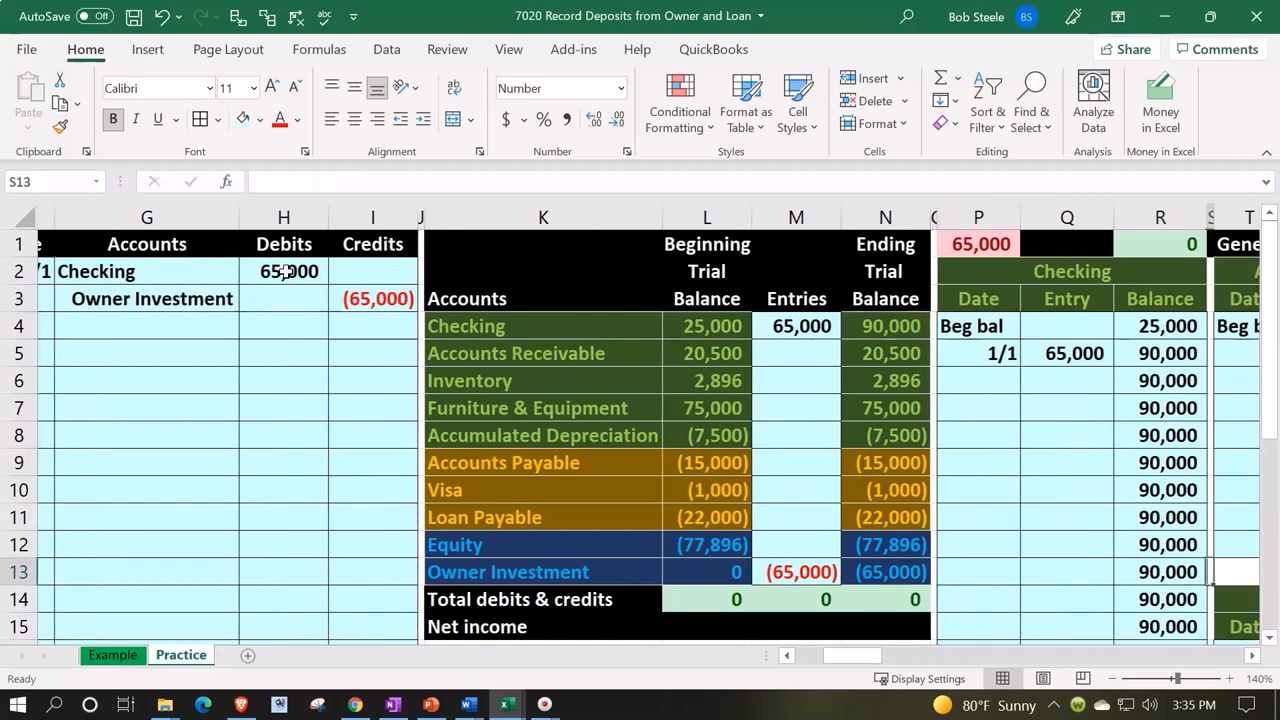
scroll(right, 3)
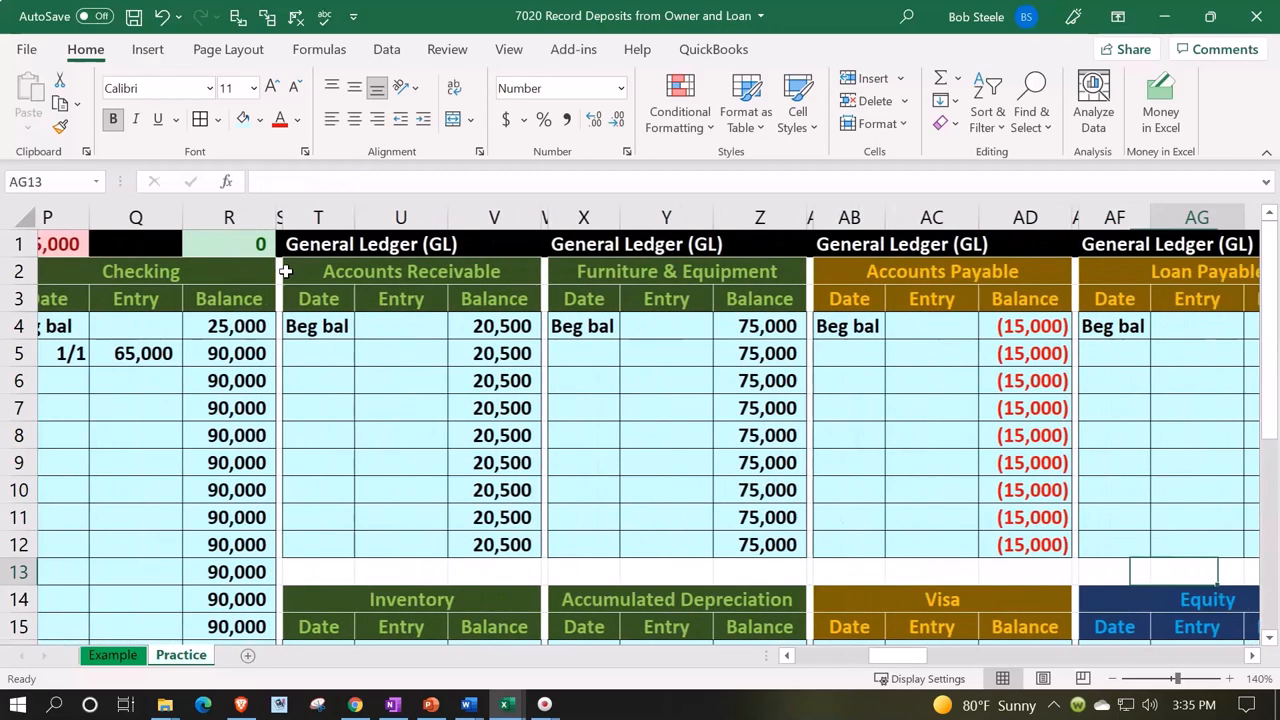
scroll(right, 3)
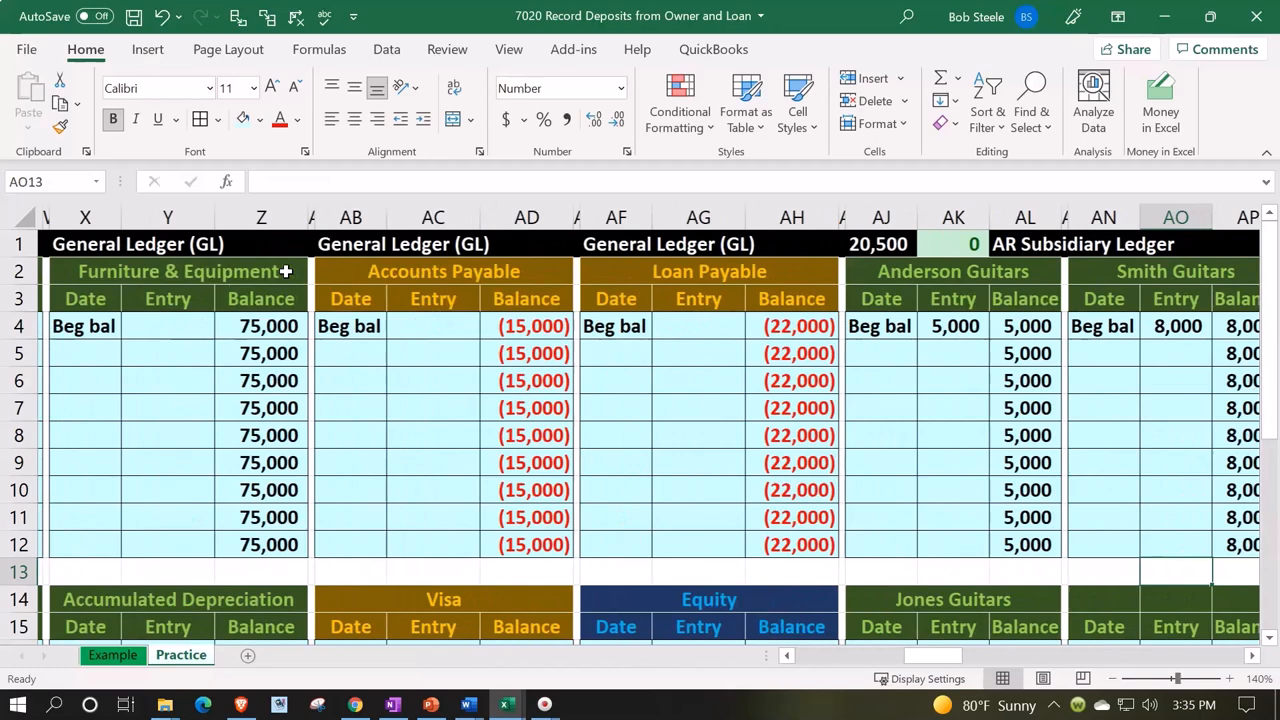
scroll(right, 3)
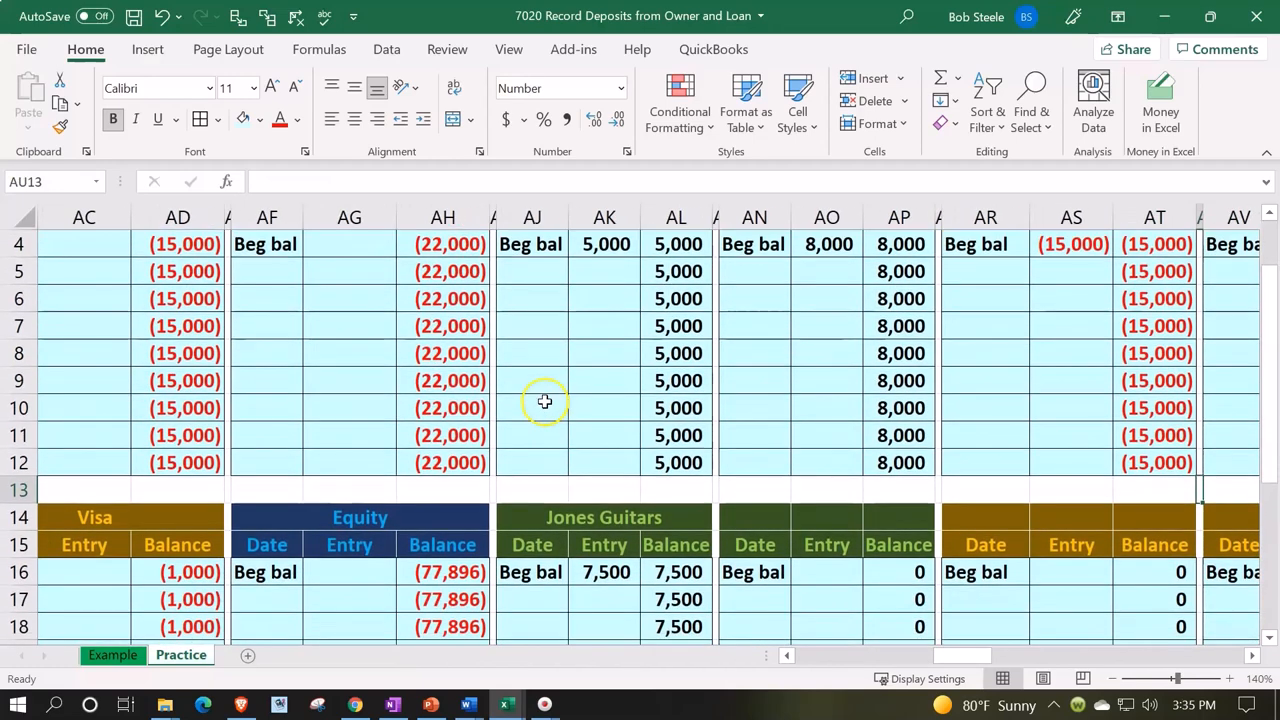
mouse_move(495, 217)
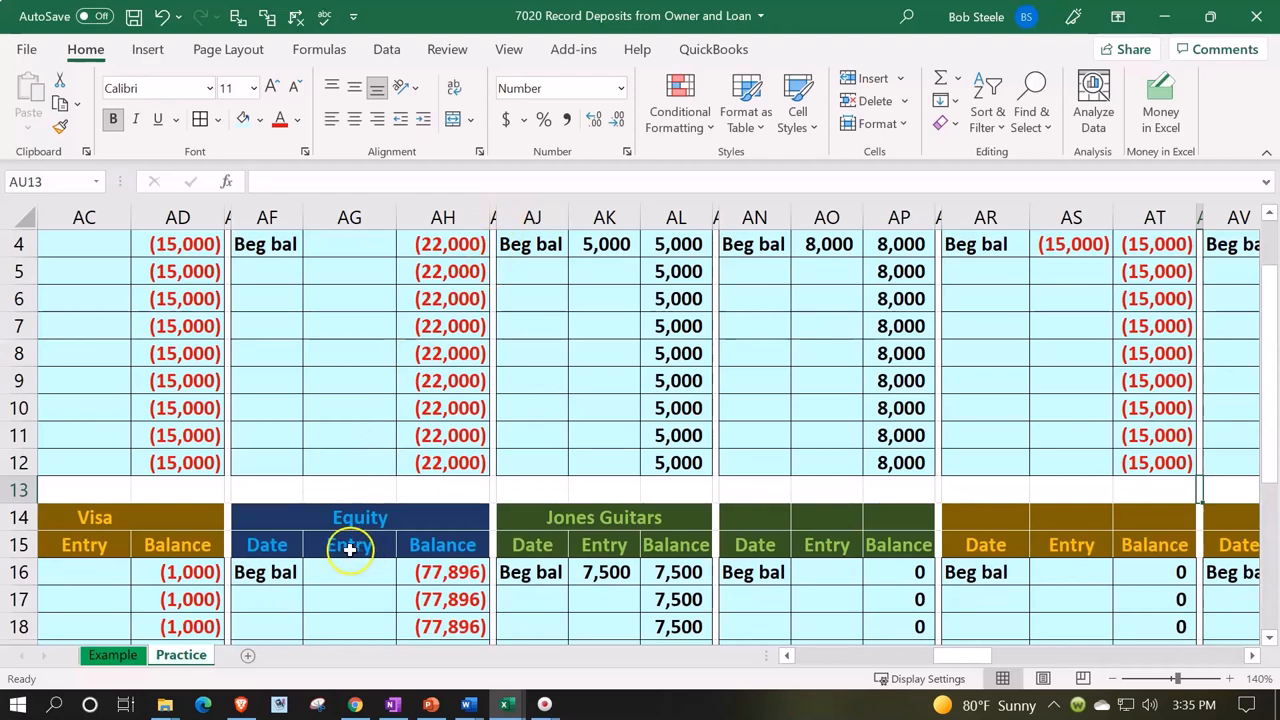
scroll(down, 3)
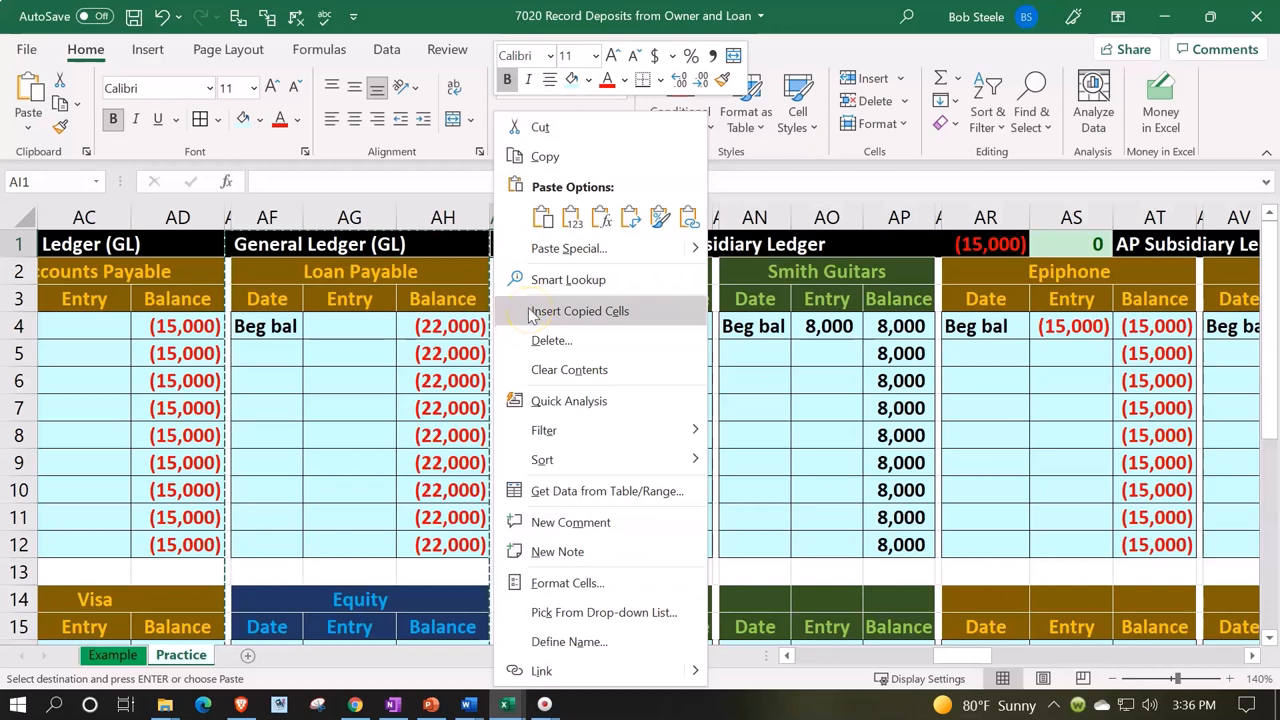
click(578, 311)
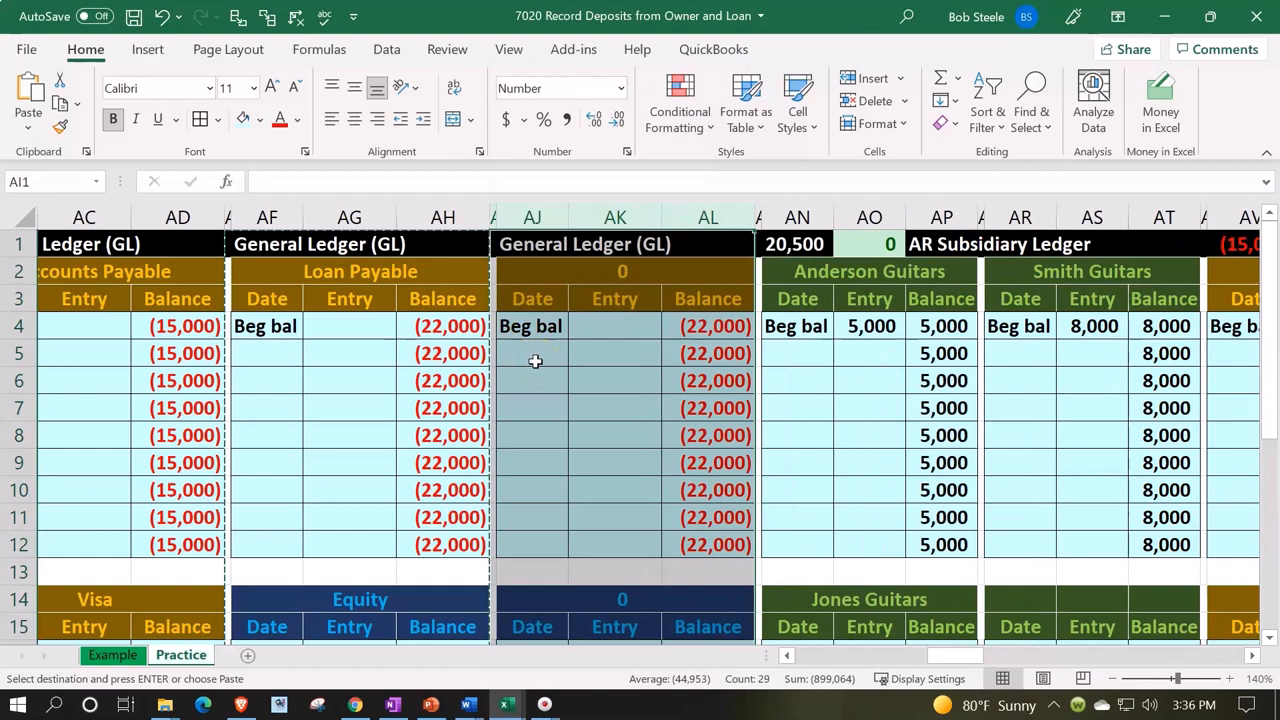
click(532, 353)
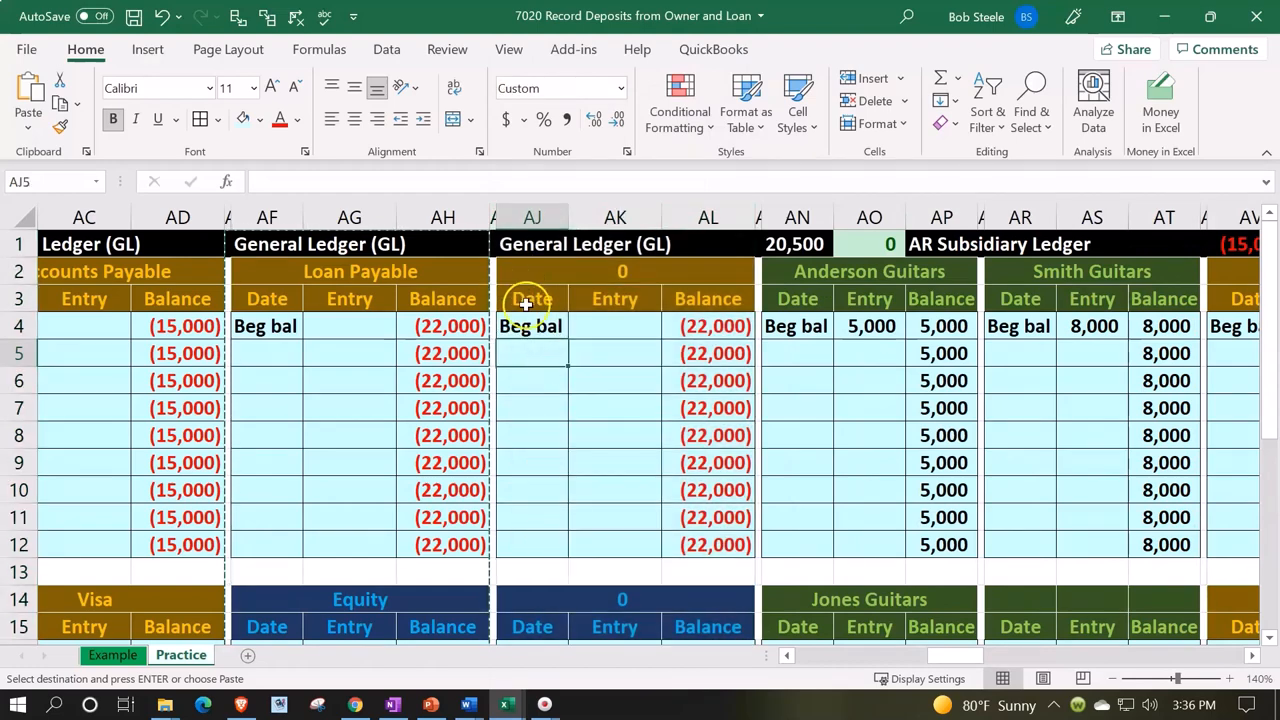
scroll(down, 3)
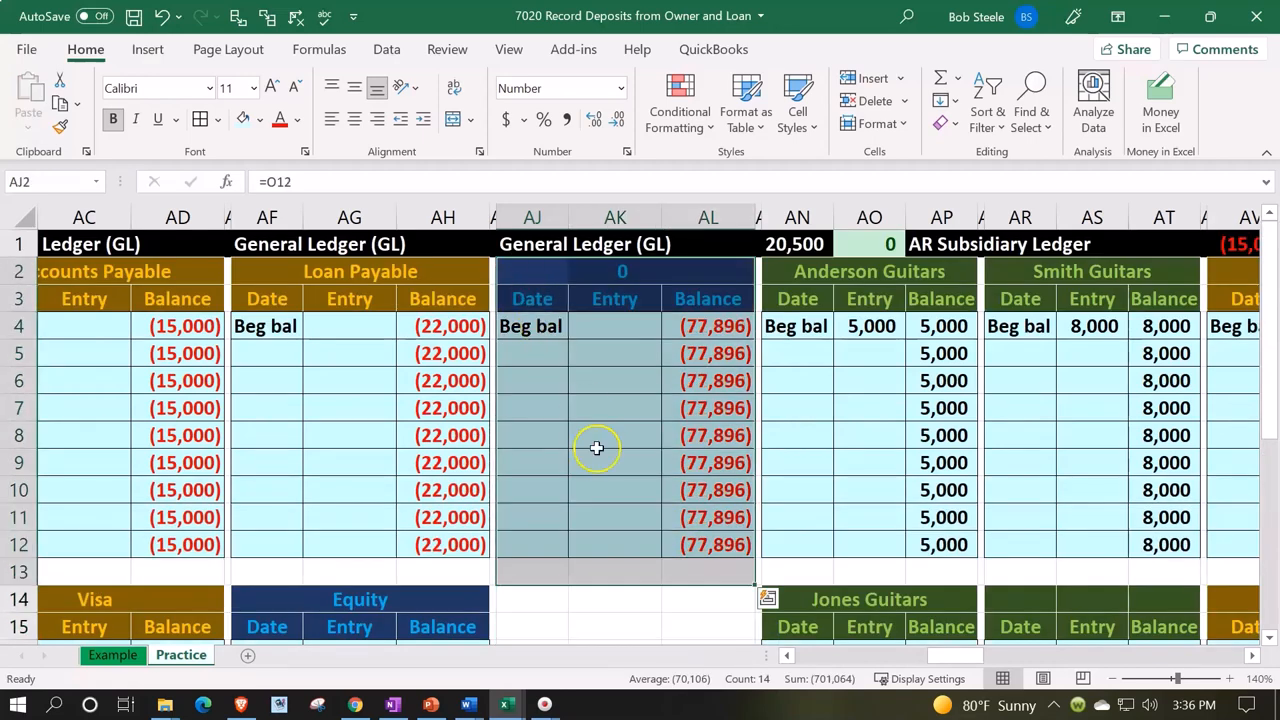
Title the new ledger Owner Investment and post a 1/1 entry of (65,000) from I3
click(708, 325)
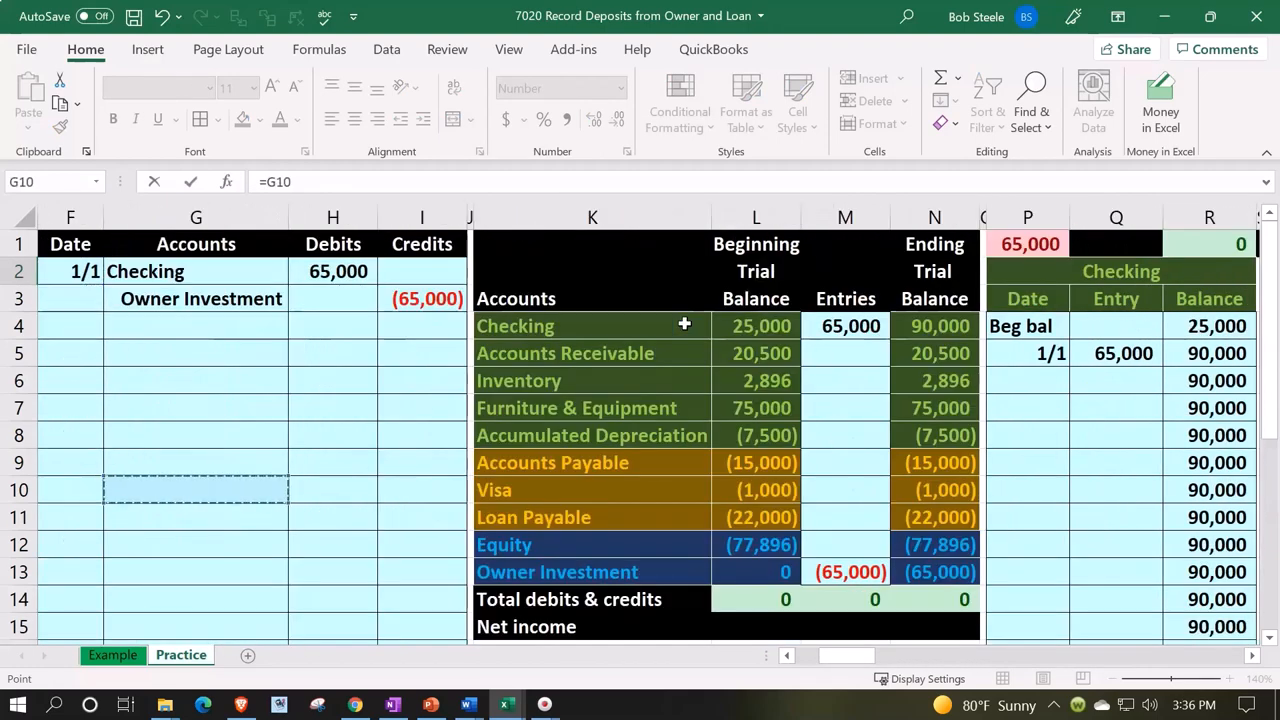
click(557, 571)
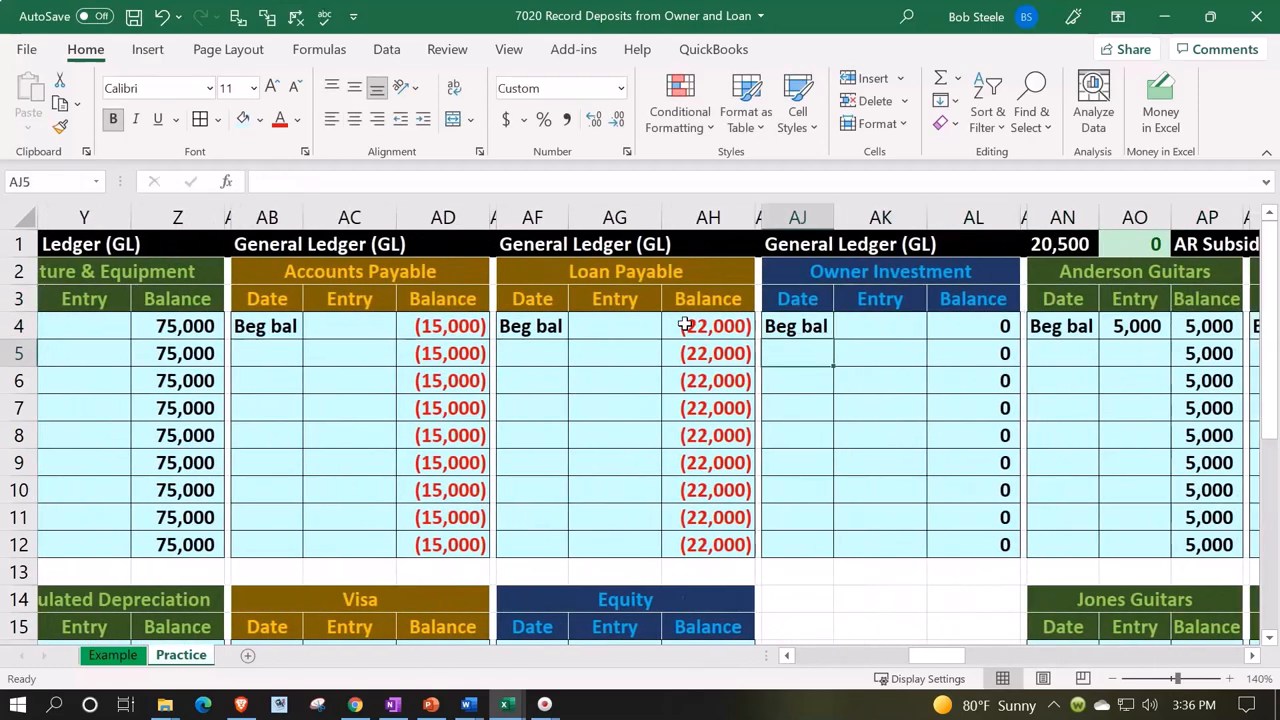
text(1/1)
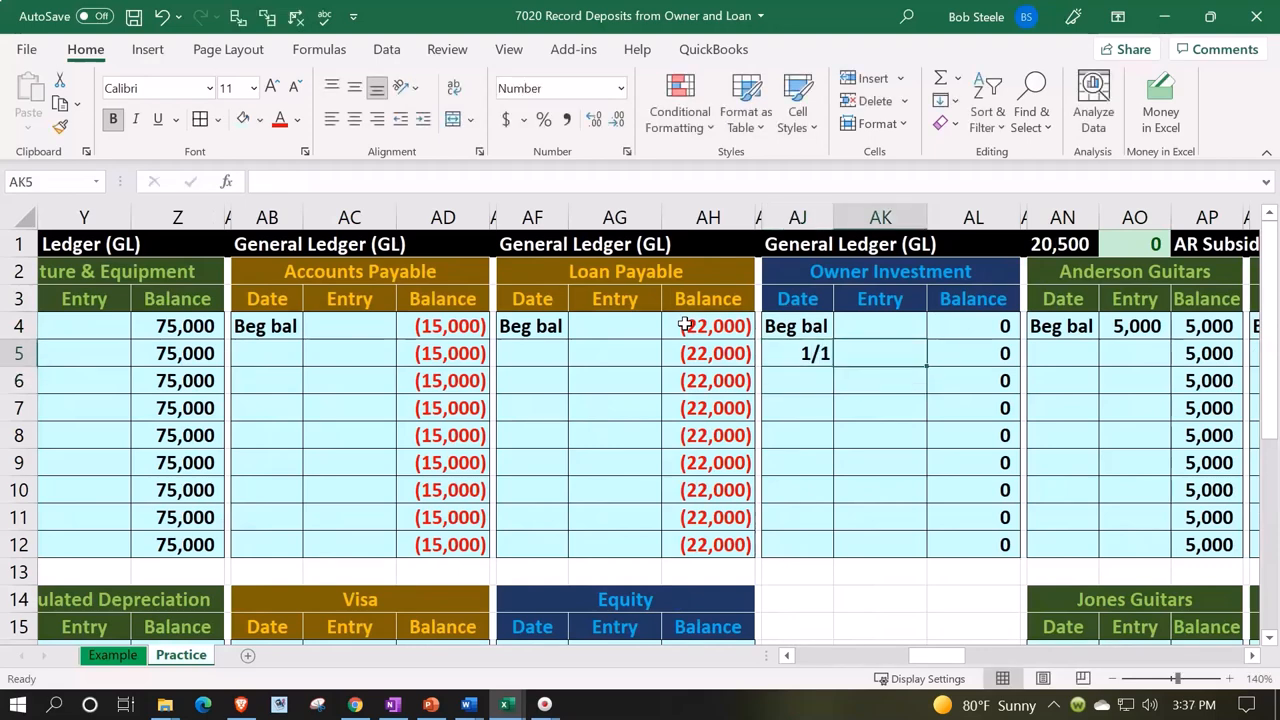
text(=AJ5)
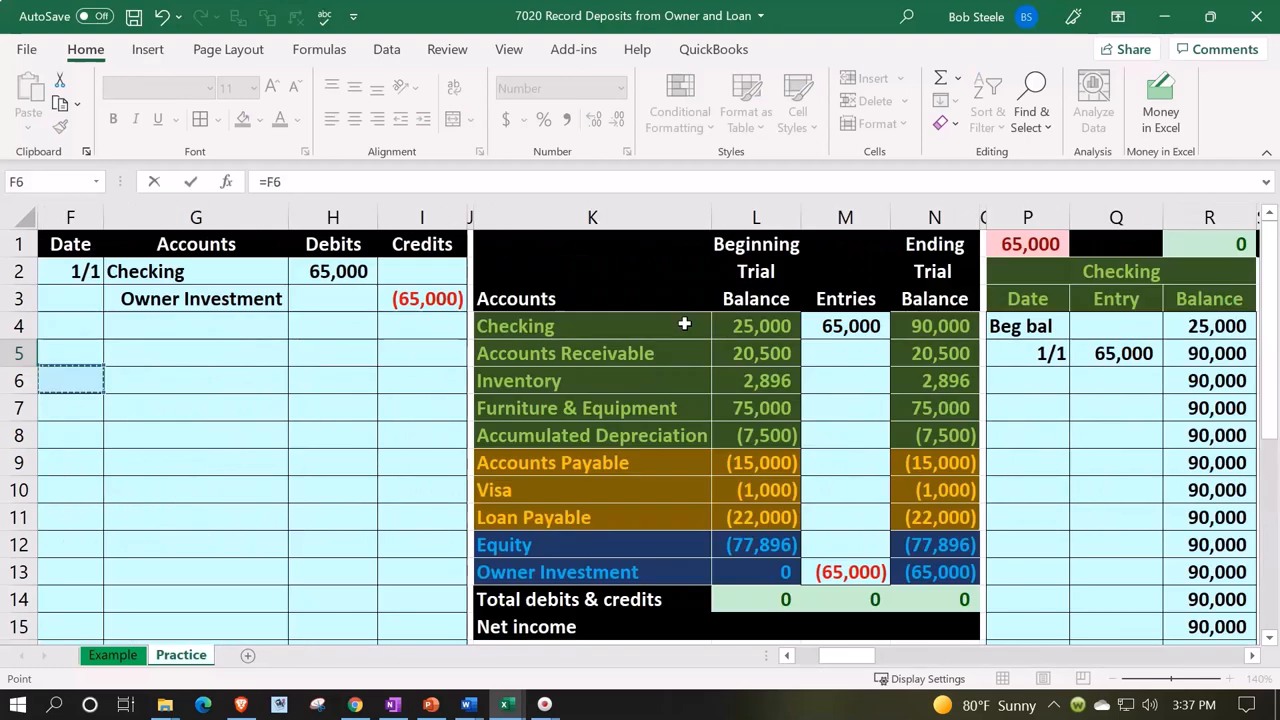
click(421, 298)
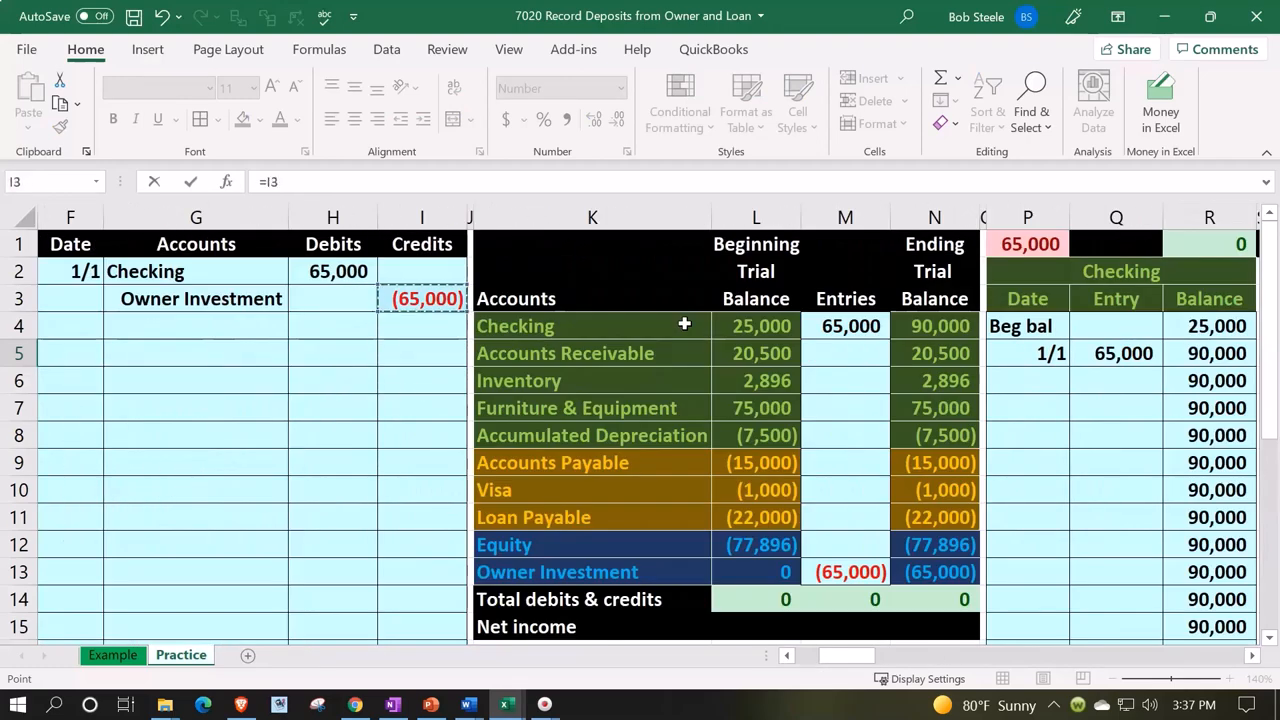
scroll(right, 3)
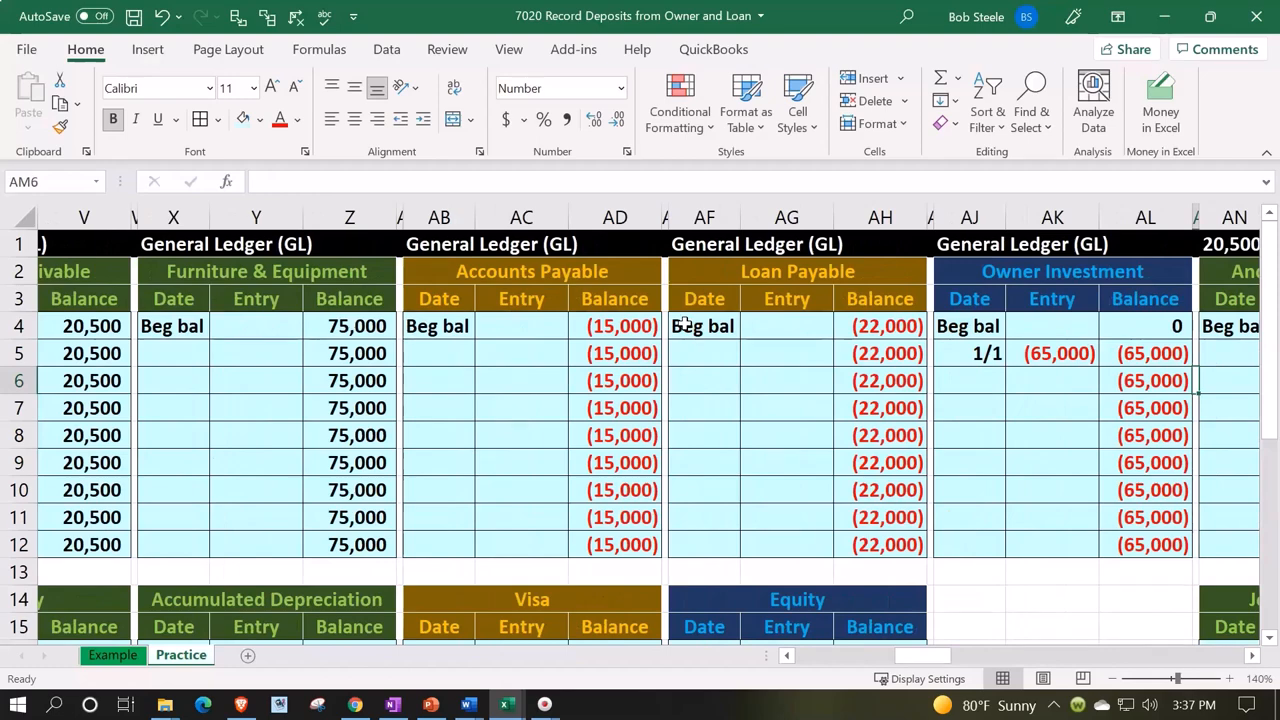
Append +AL12 to the P1 check formula so the ledger check reads 0
scroll(left, 3)
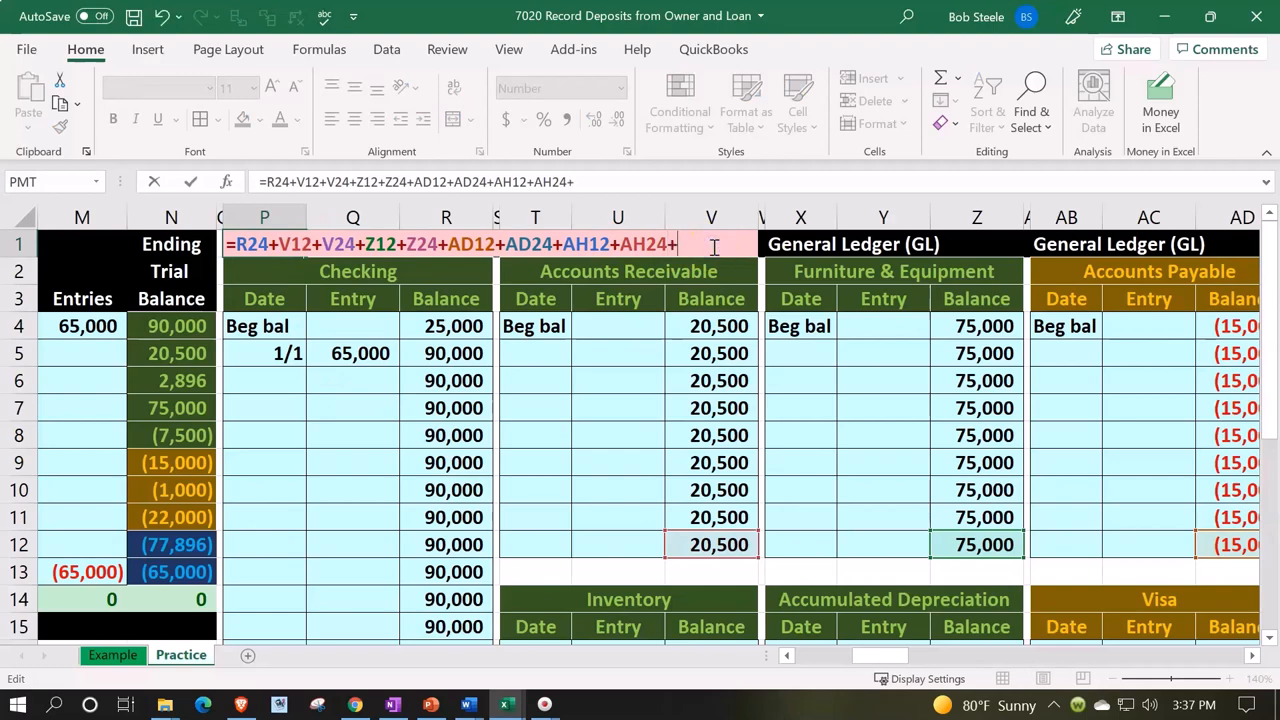
click(1026, 380)
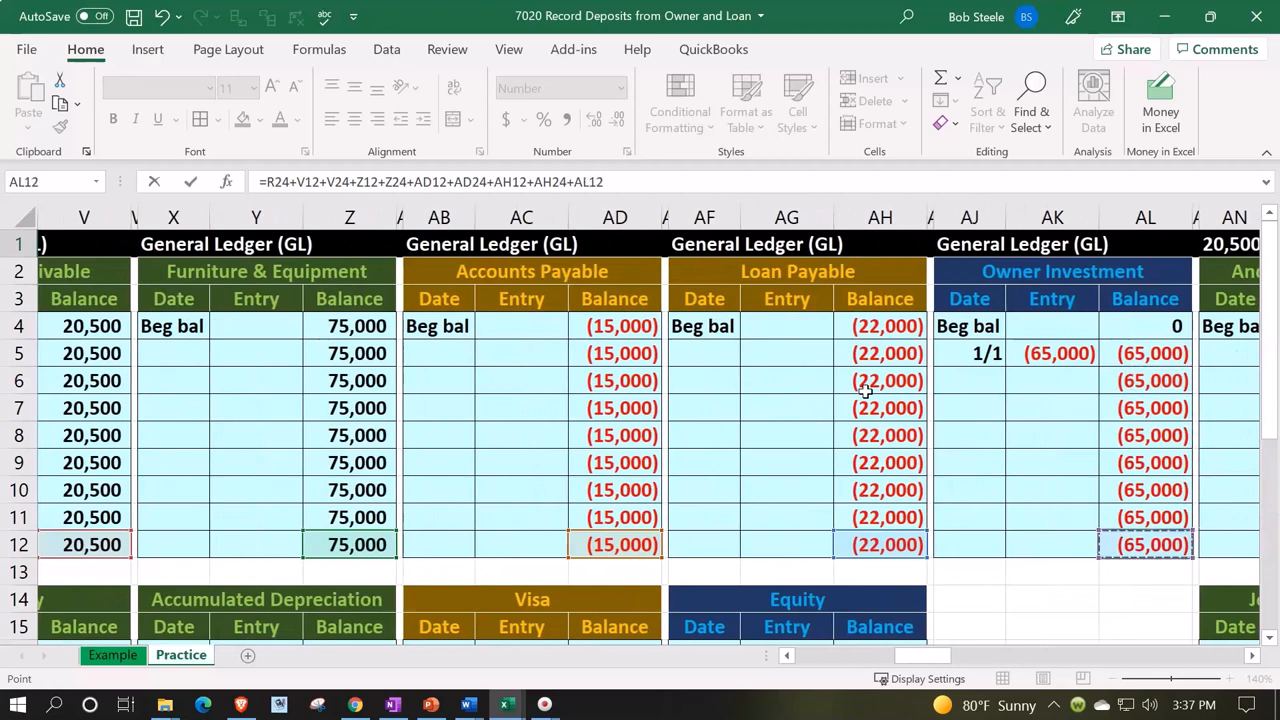
mouse_move(1170, 565)
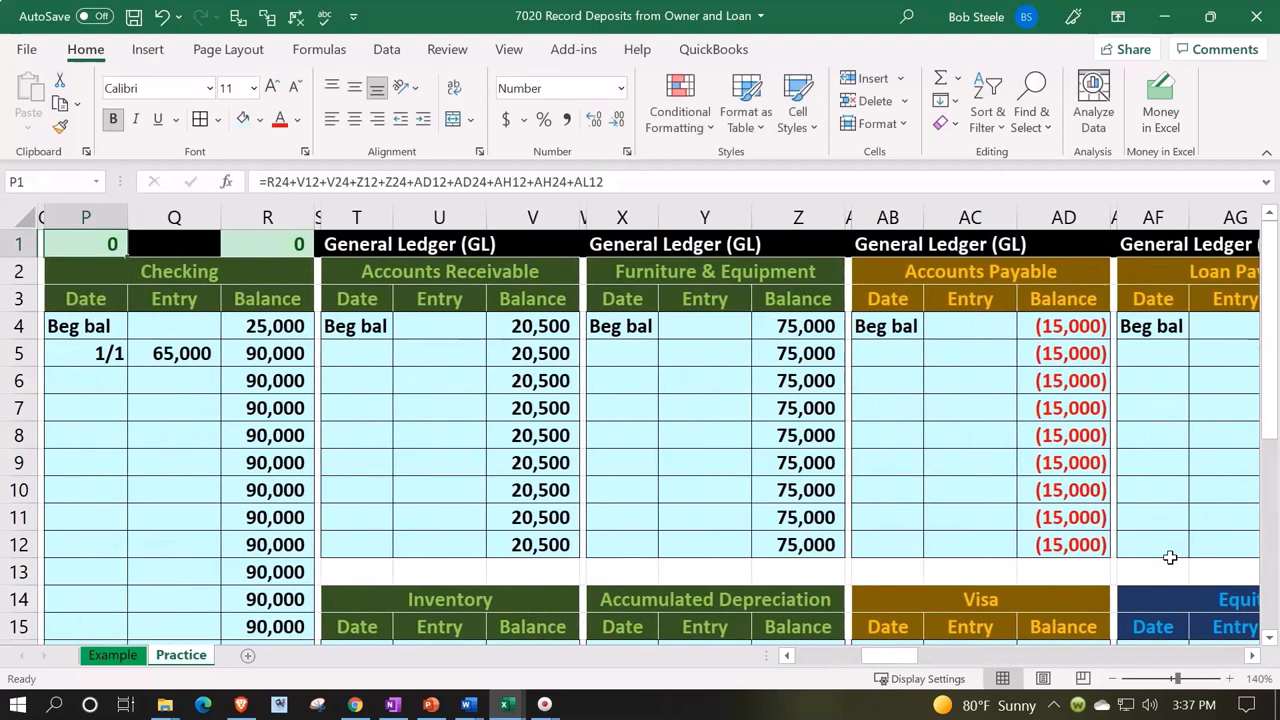
scroll(right, 3)
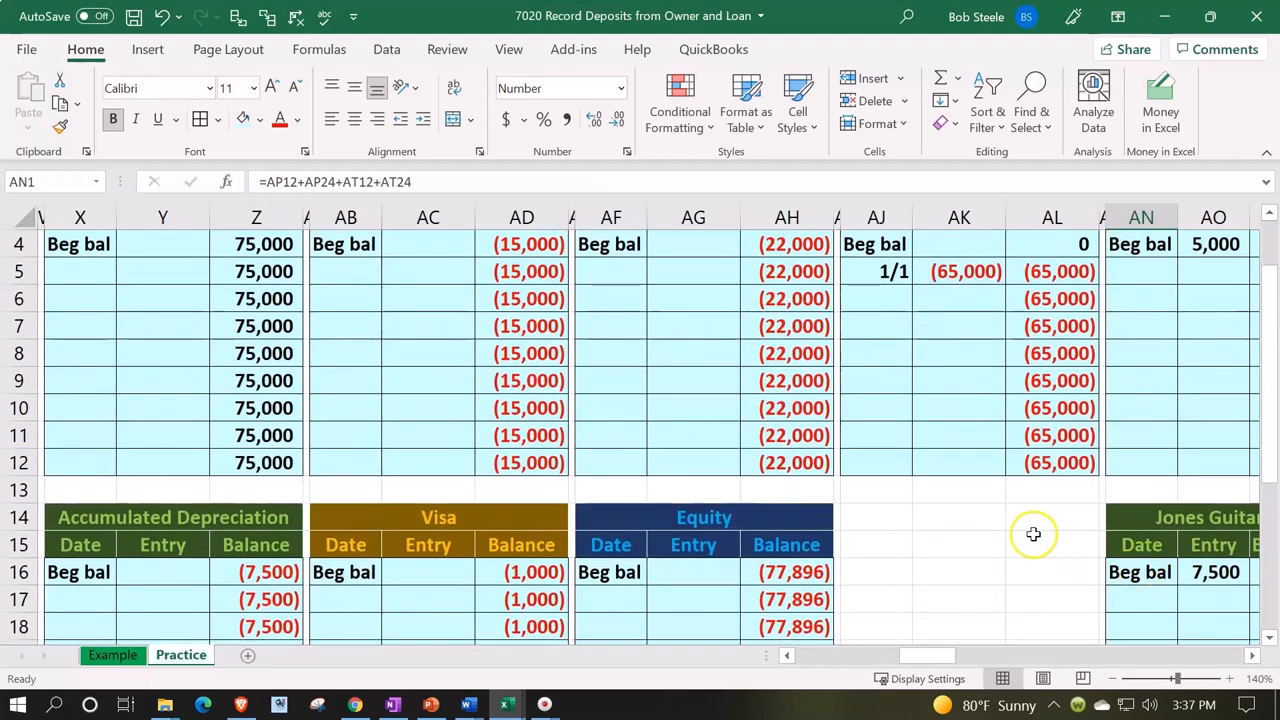
mouse_move(1040, 578)
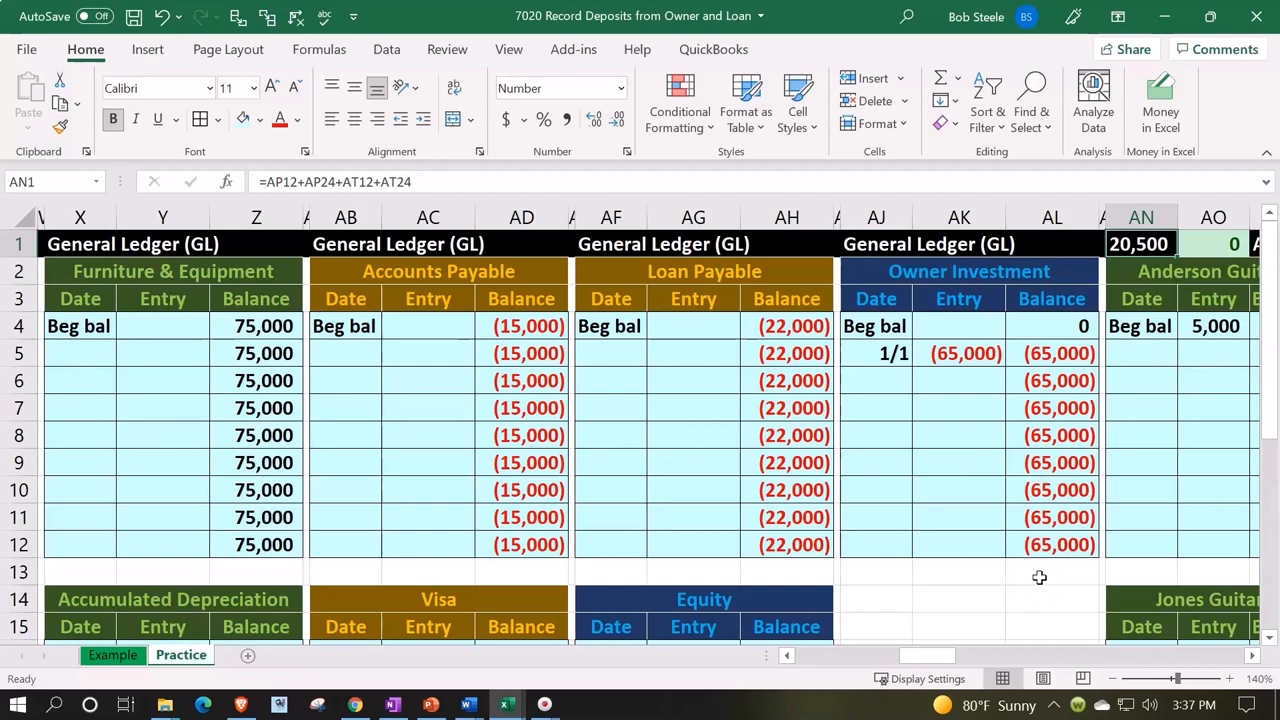
click(876, 380)
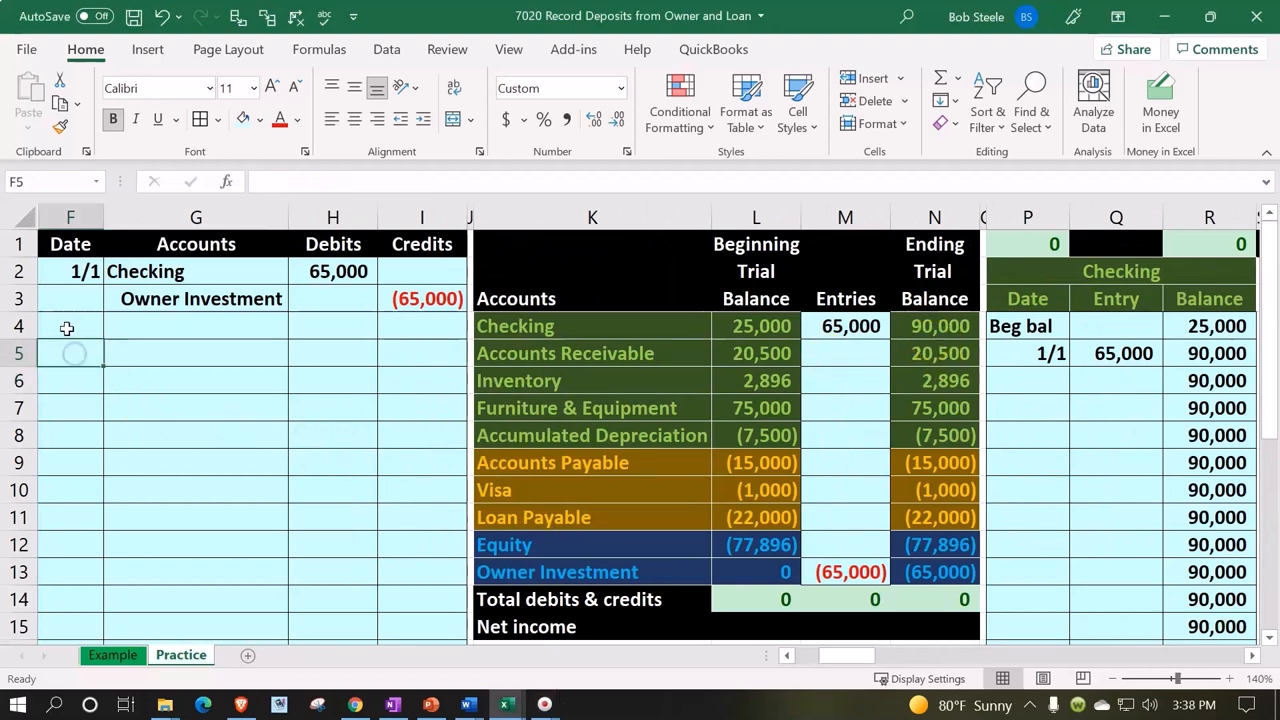
Record a second 1/1 journal entry for the 50,000 loan deposit
text(1/1)
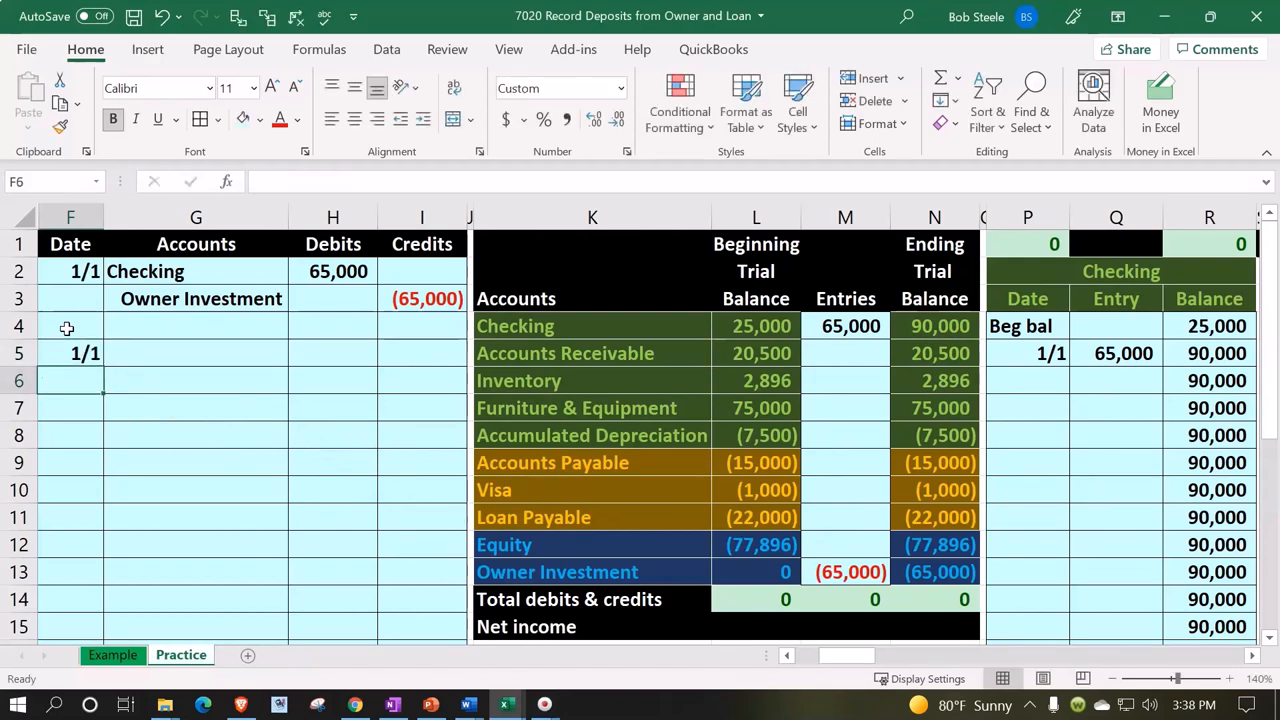
click(196, 353)
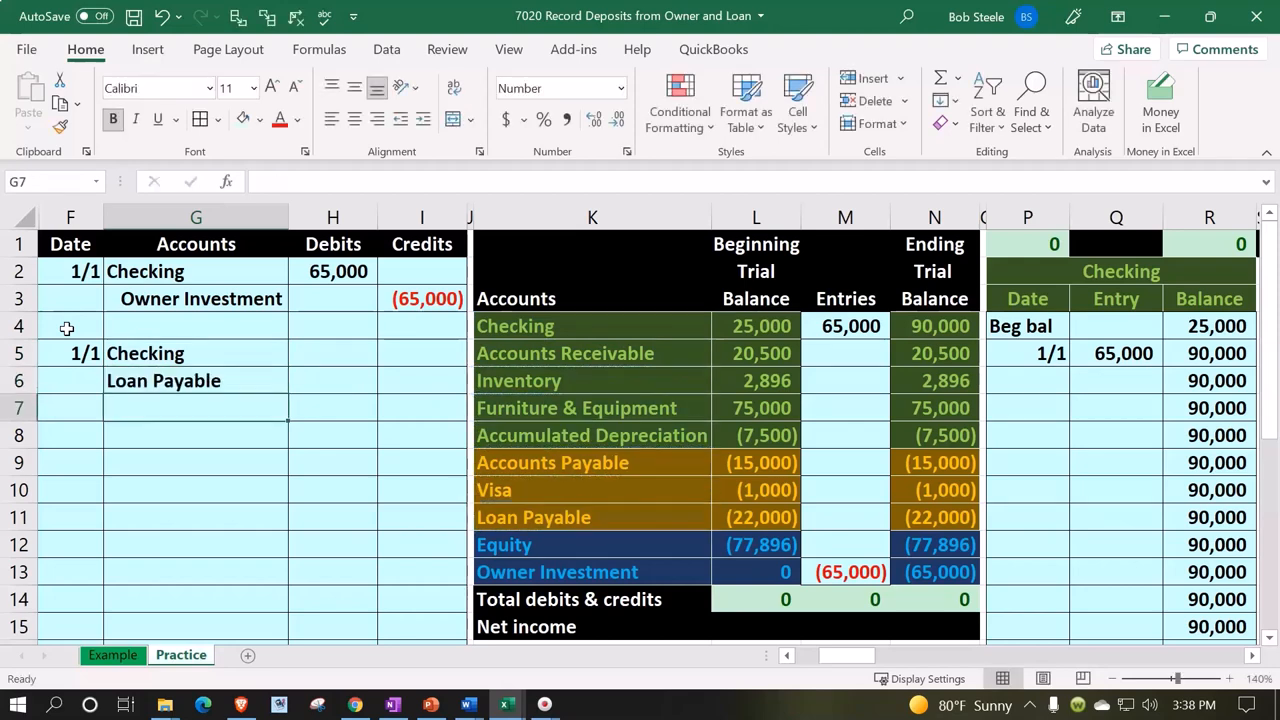
click(196, 380)
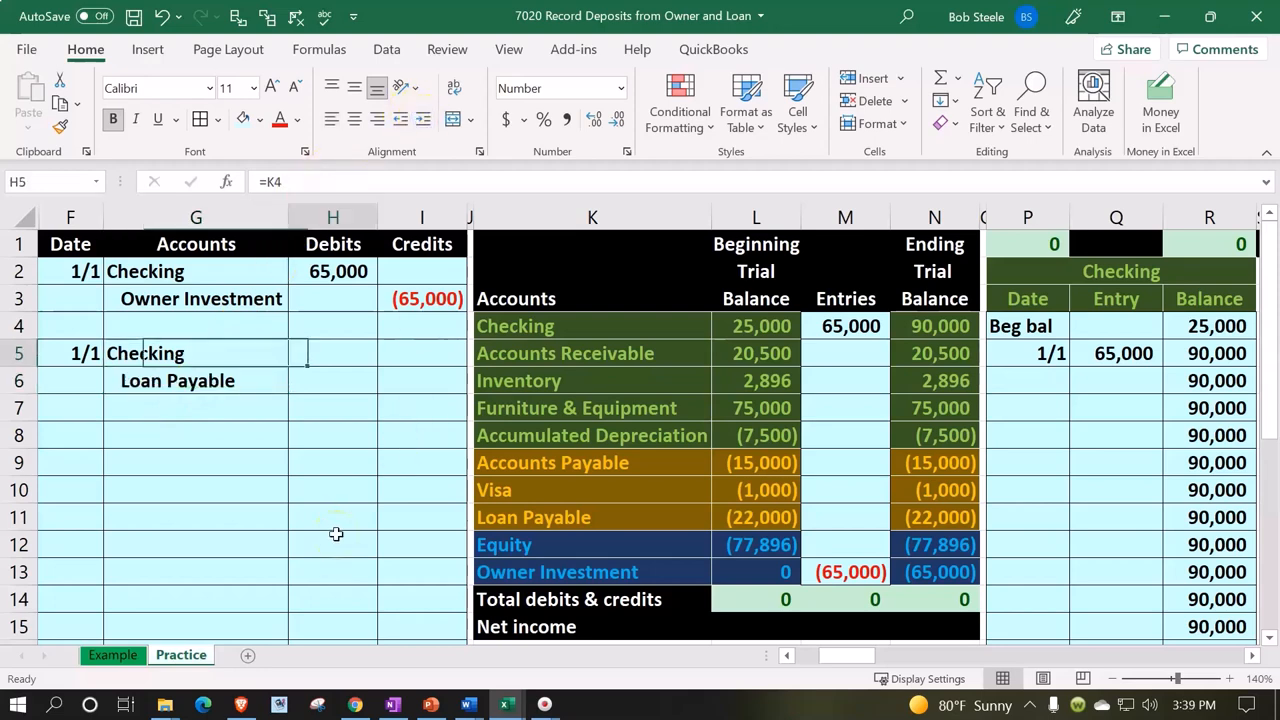
text(50,000)
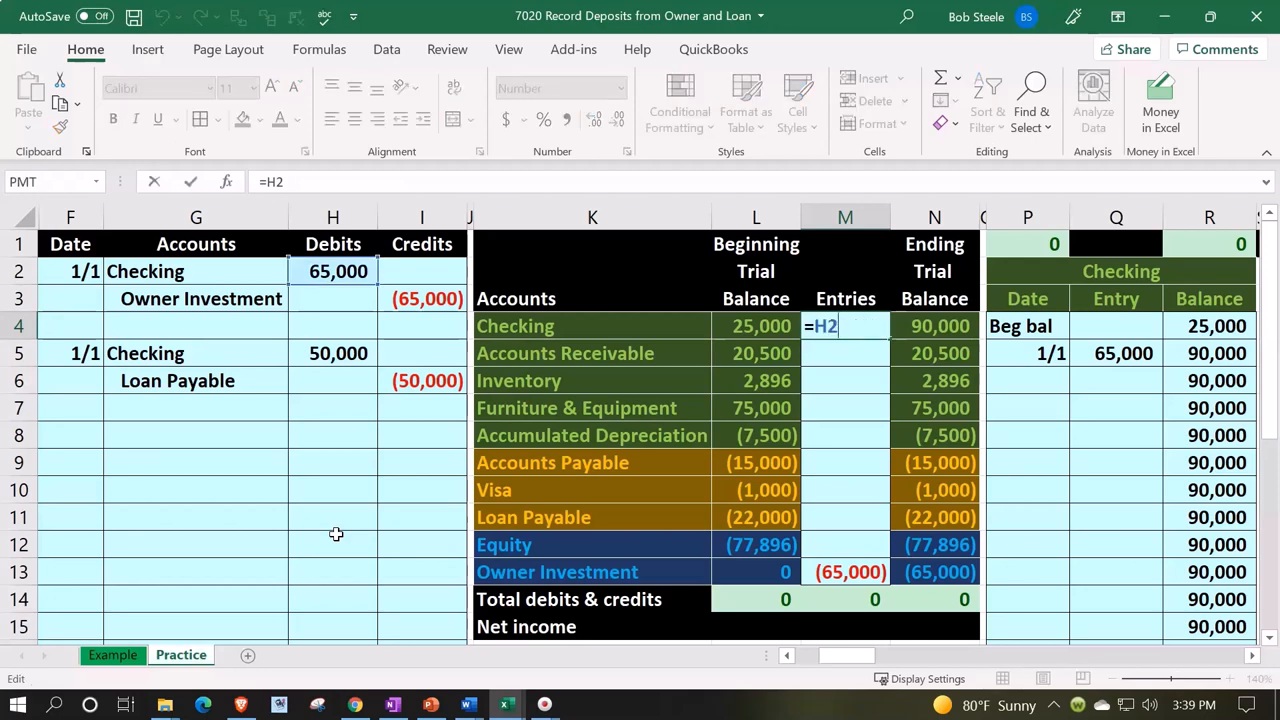
text(+)
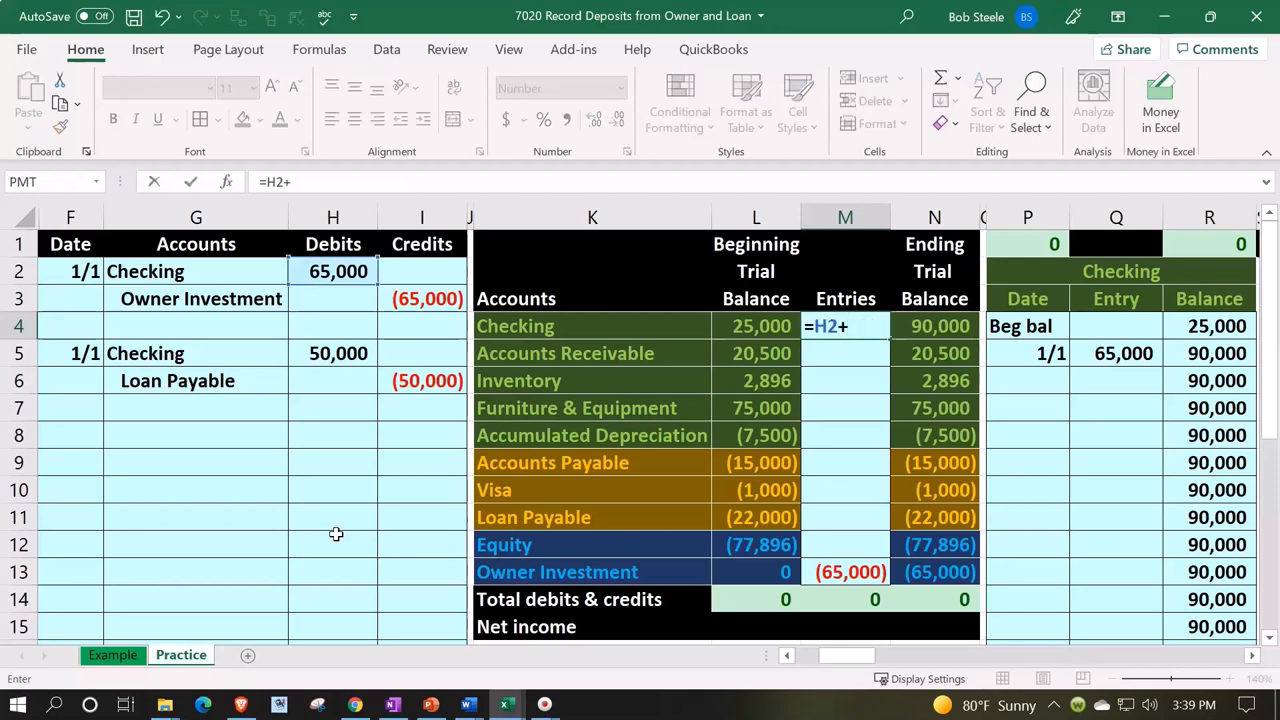
Post the loan to the trial balance: Checking to 140,000, Loan Payable to (72,000)
click(338, 353)
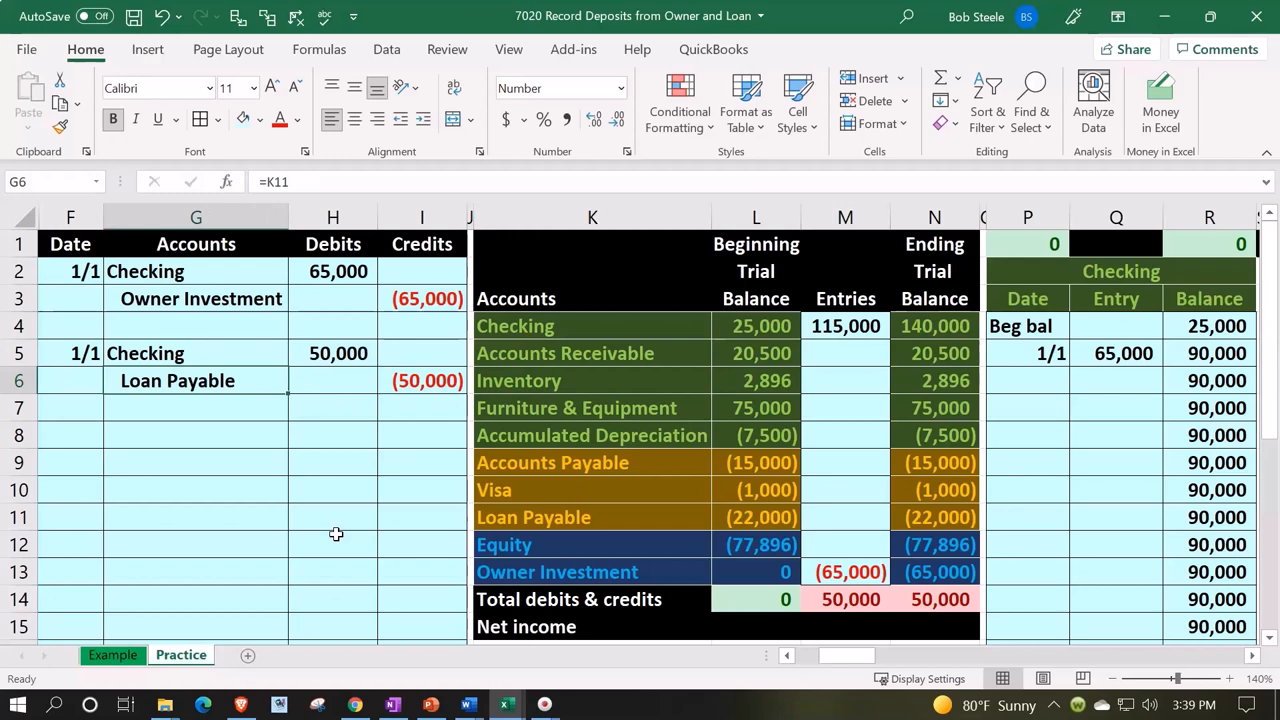
click(845, 517)
text(=I6)
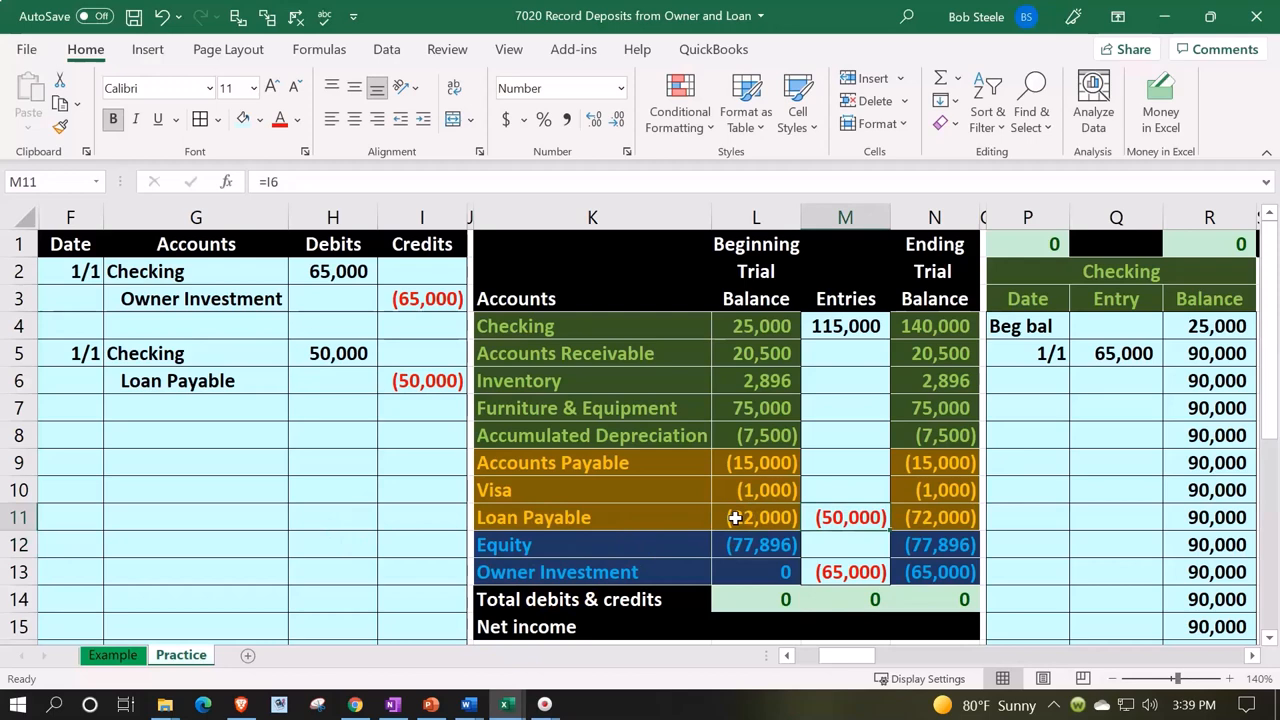
click(934, 517)
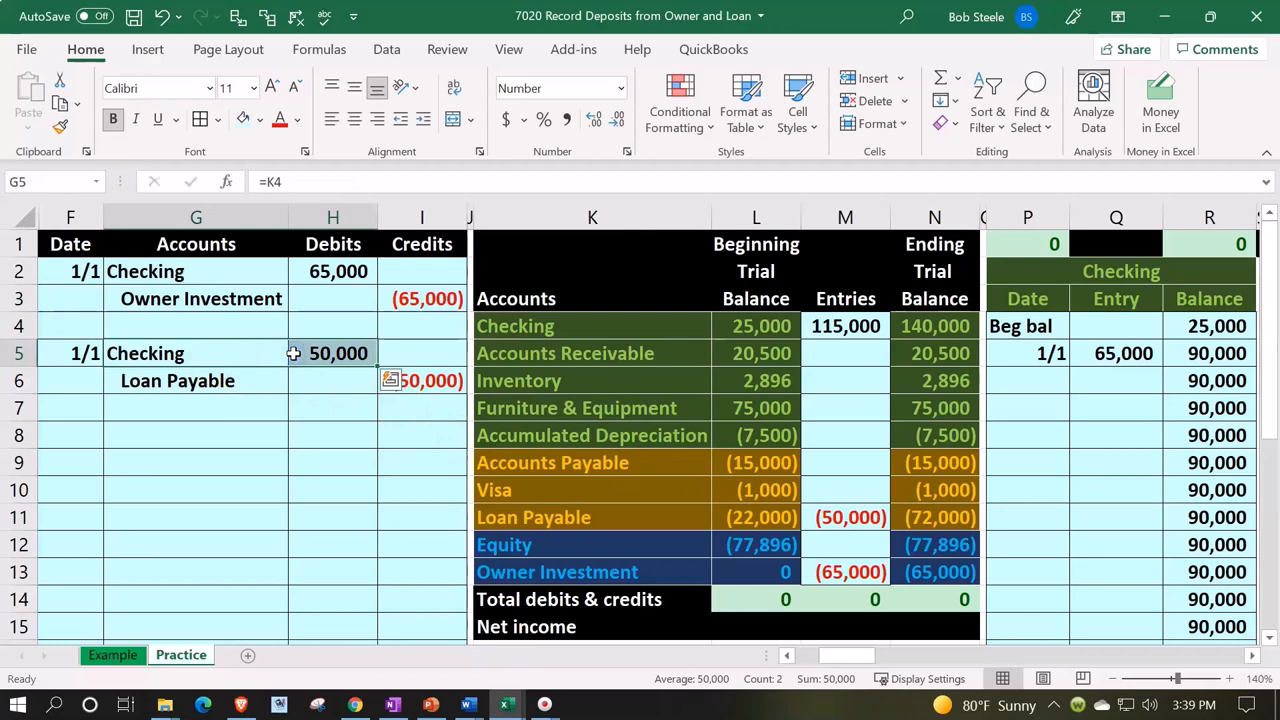
Add a 1/1 Checking ledger row linked to the 50,000 loan debit, balance 140,000
click(1027, 380)
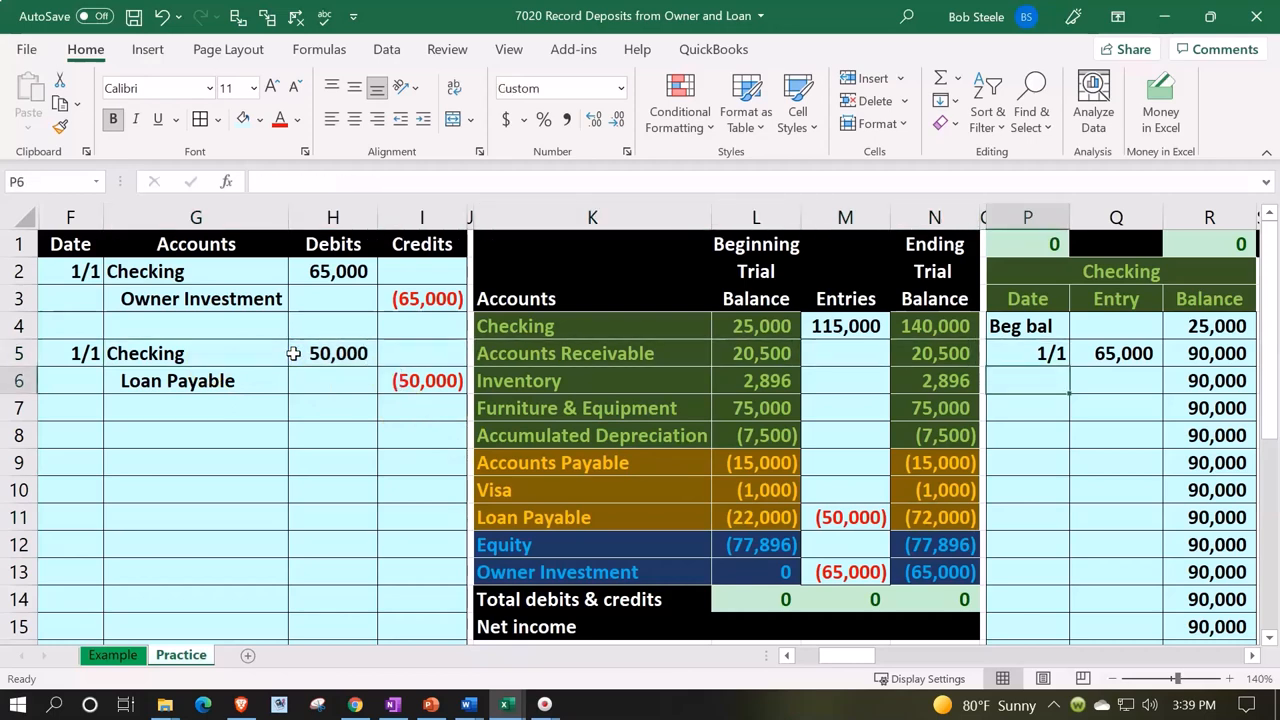
text(1/1)
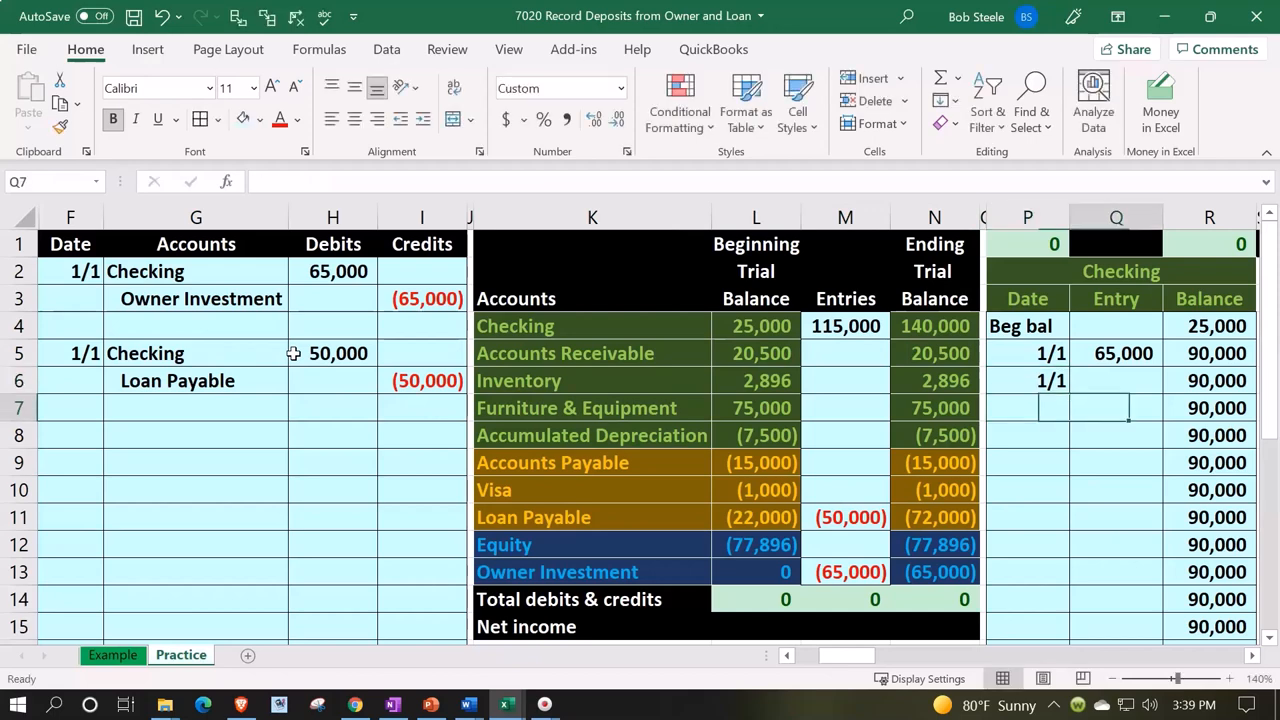
click(1116, 380)
text(=)
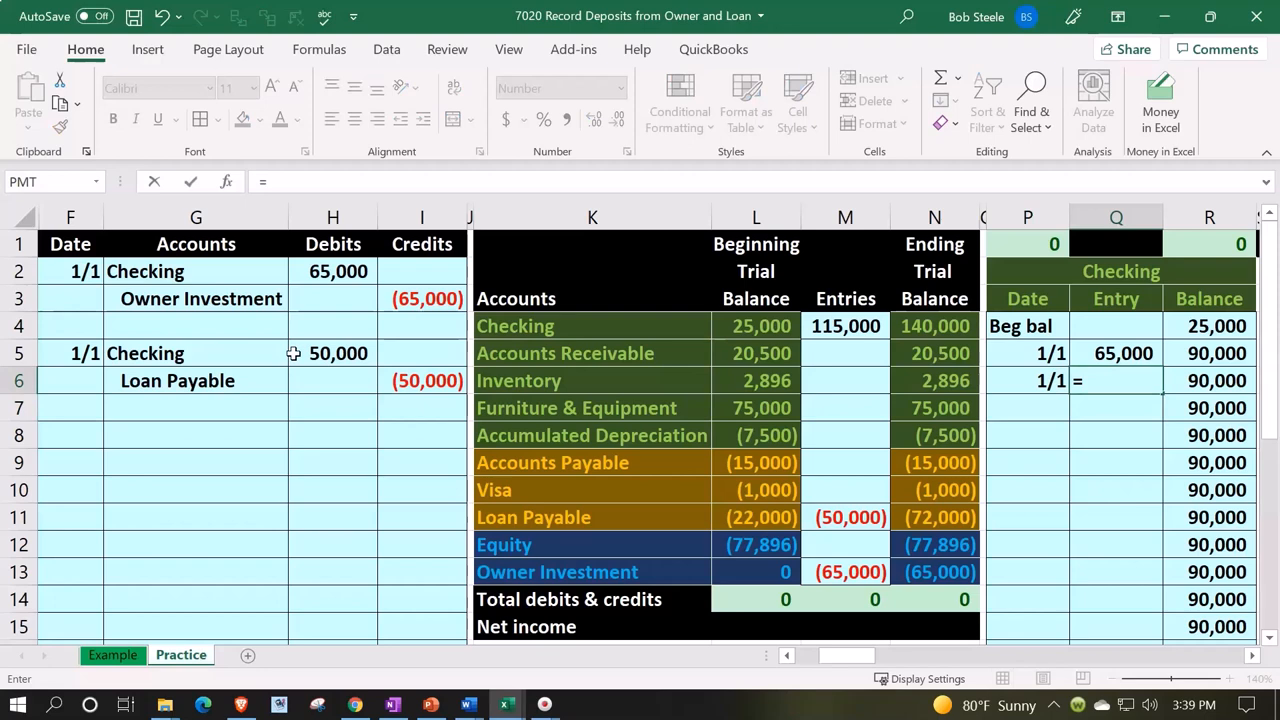
click(934, 380)
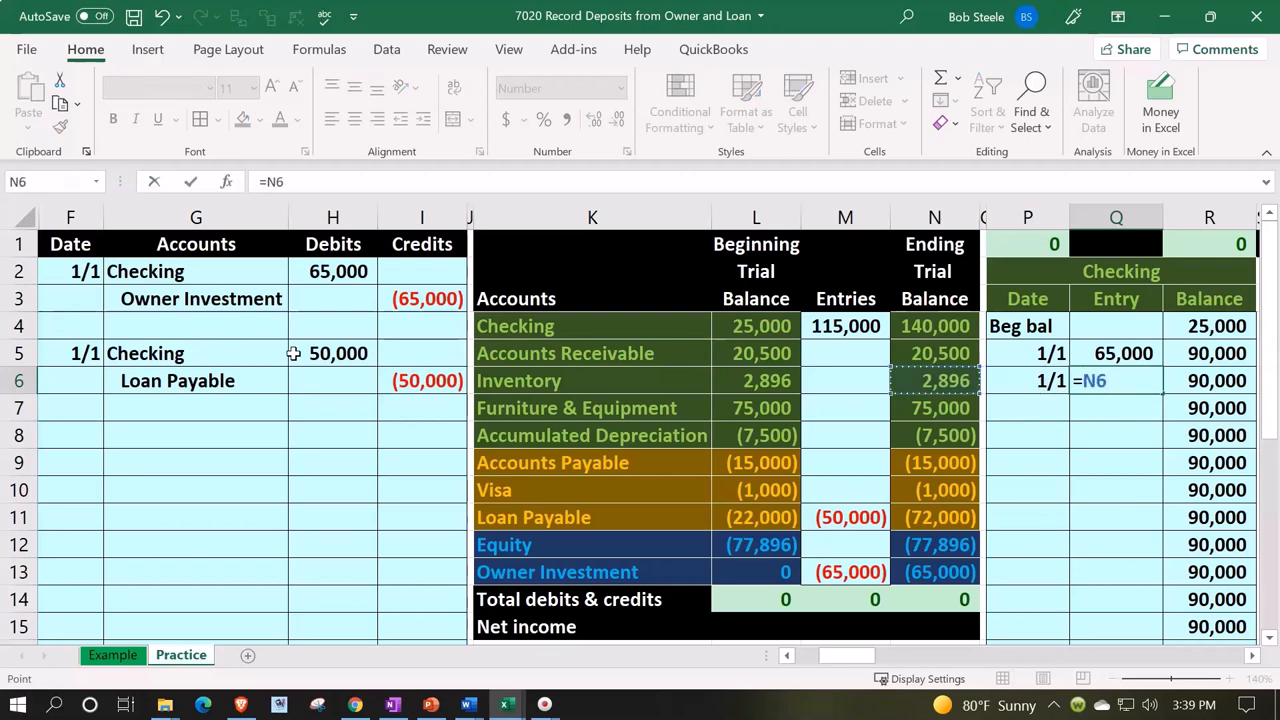
click(333, 353)
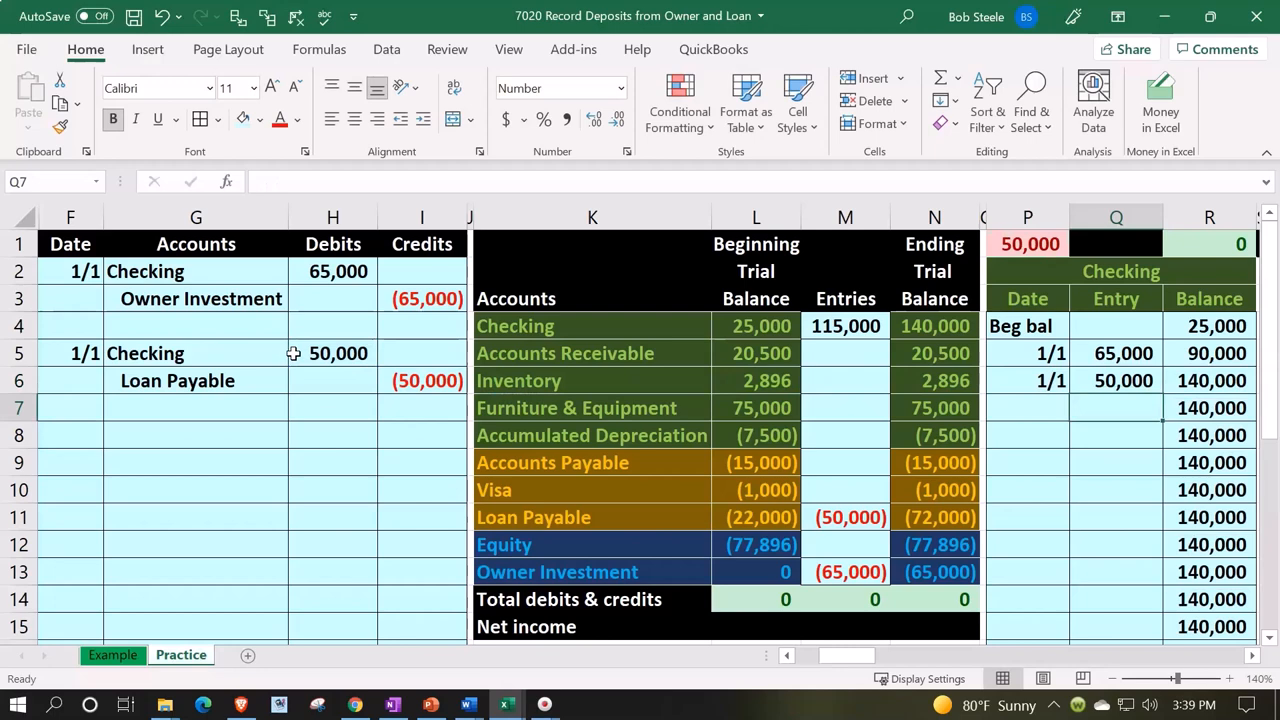
click(1209, 353)
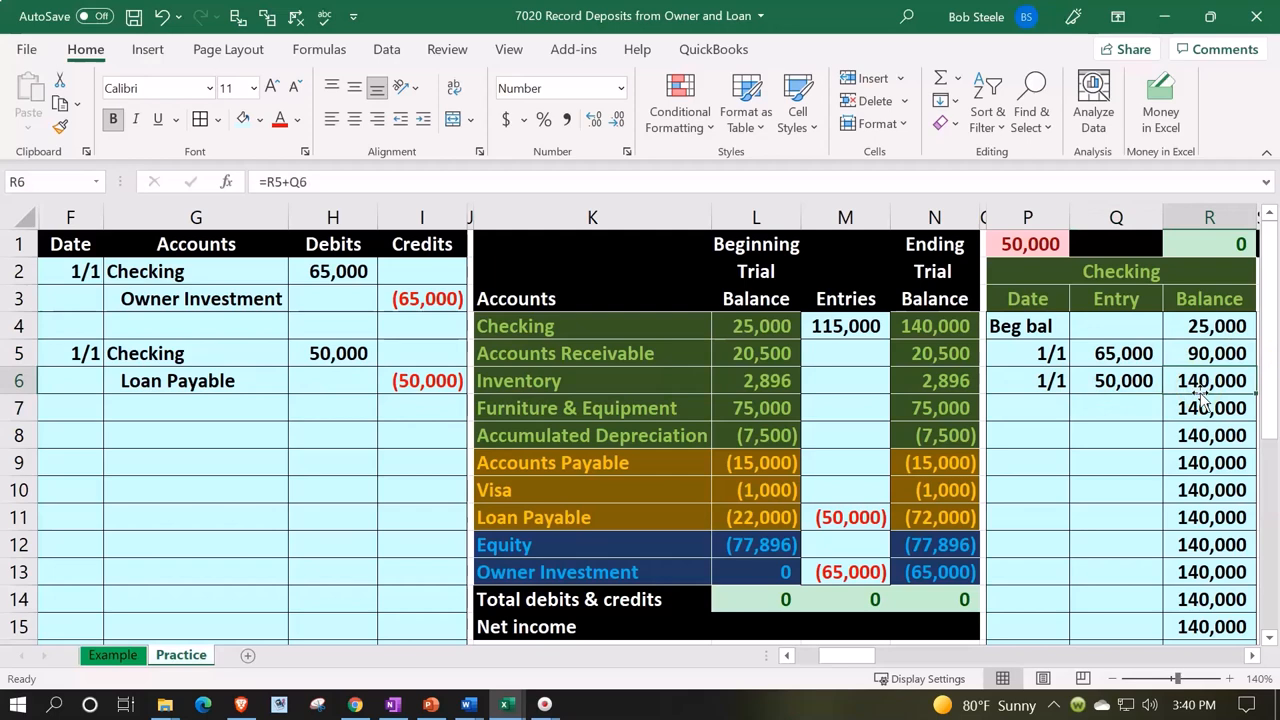
Review Checking's trial balance, the 50,000 check figure, and the Loan Payable credit
click(934, 326)
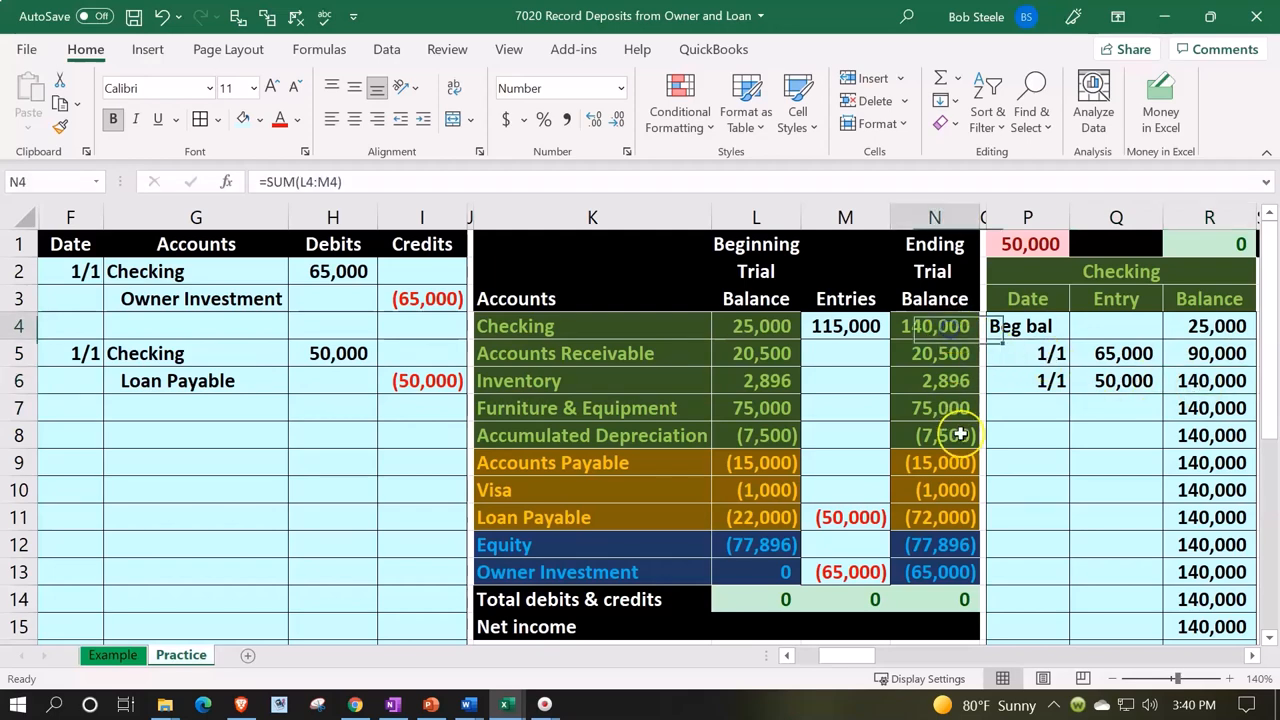
click(1030, 244)
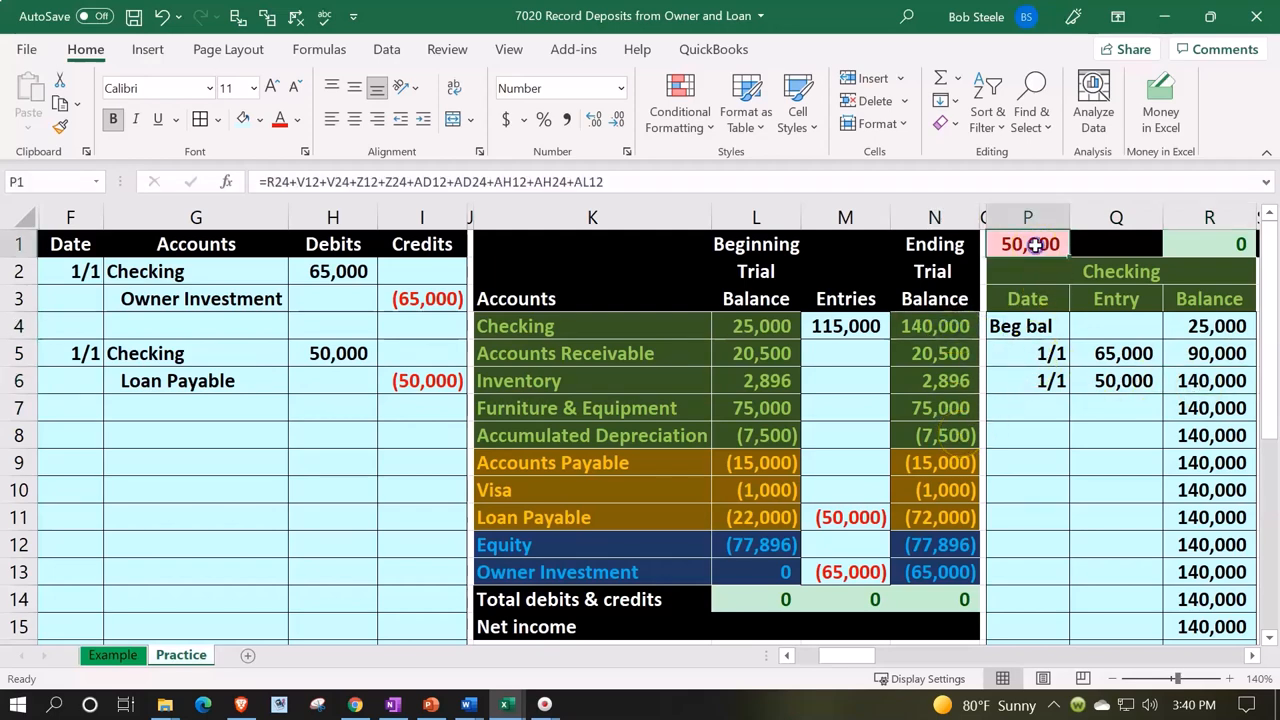
click(196, 380)
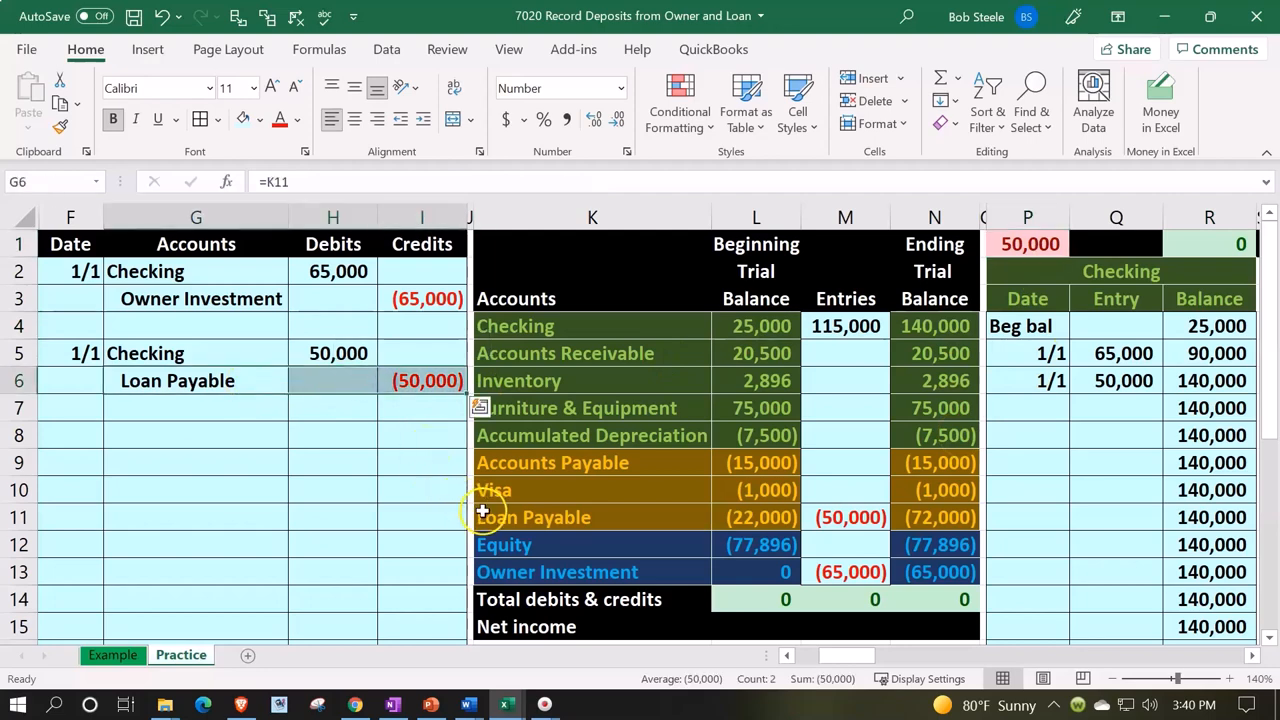
click(592, 517)
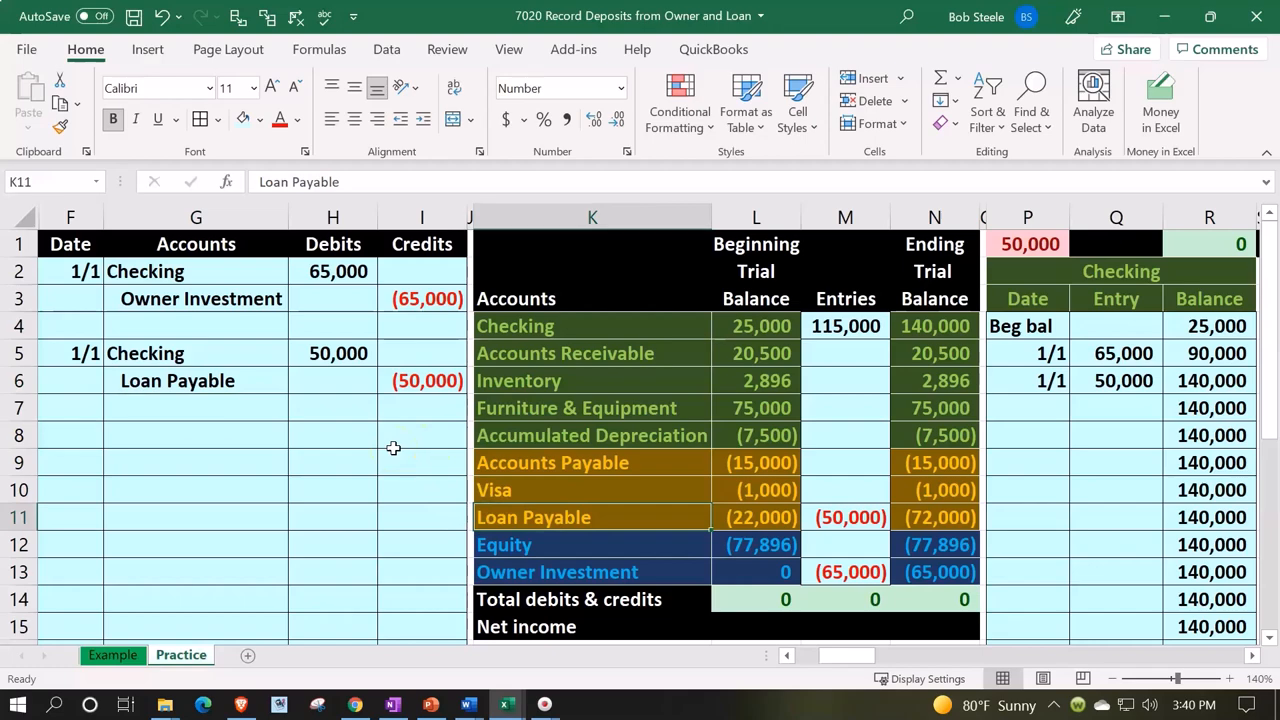
Post a 1/1 (50,000) entry to the Loan Payable ledger, ending at (72,000)
scroll(right, 3)
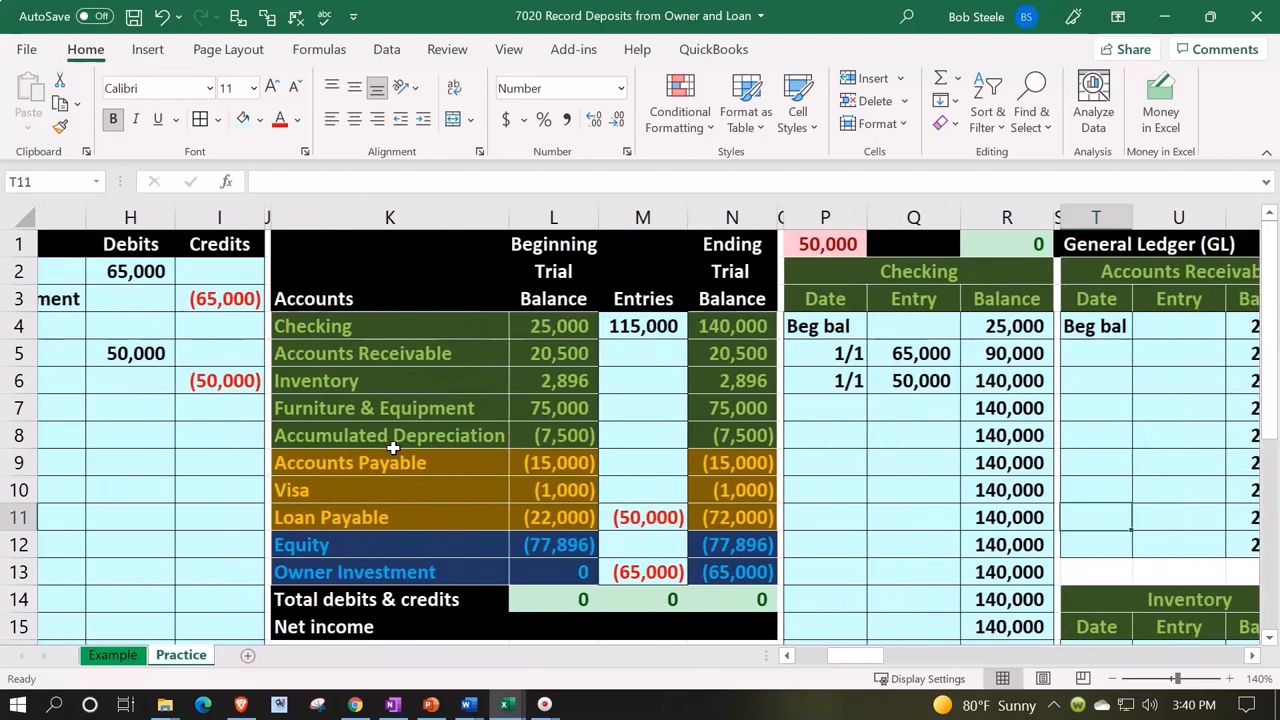
scroll(right, 3)
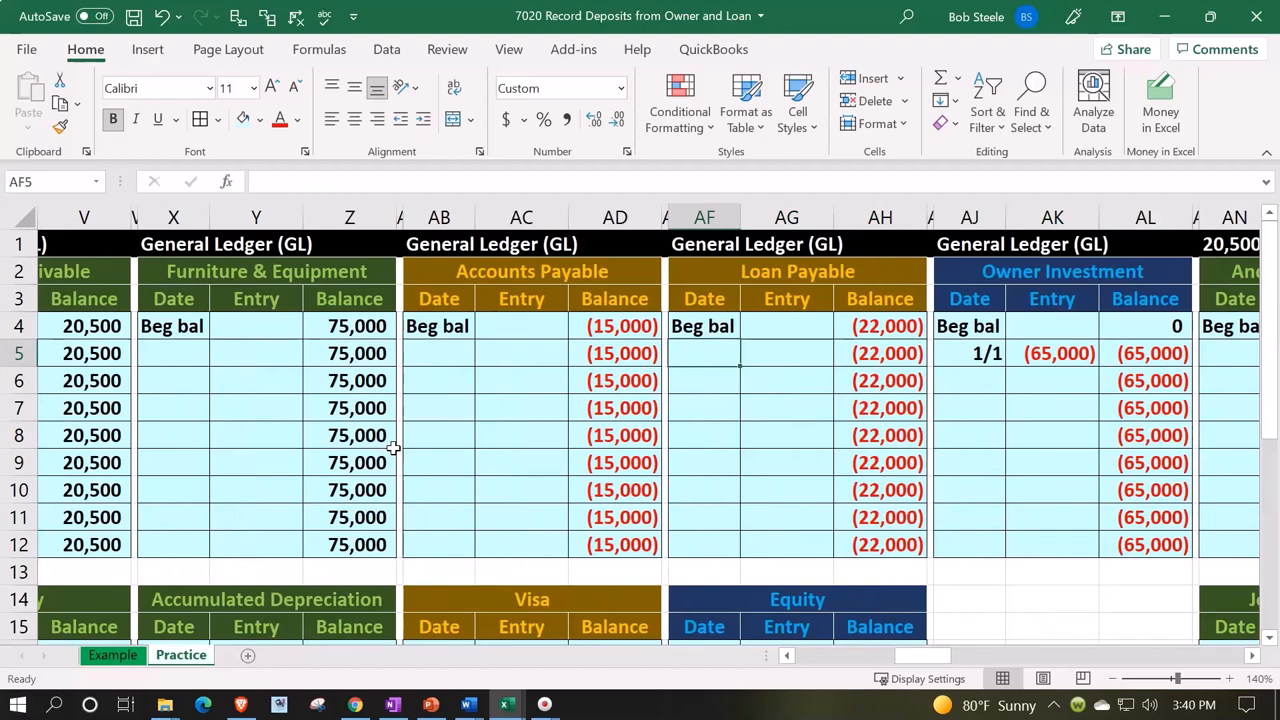
text(1/1)
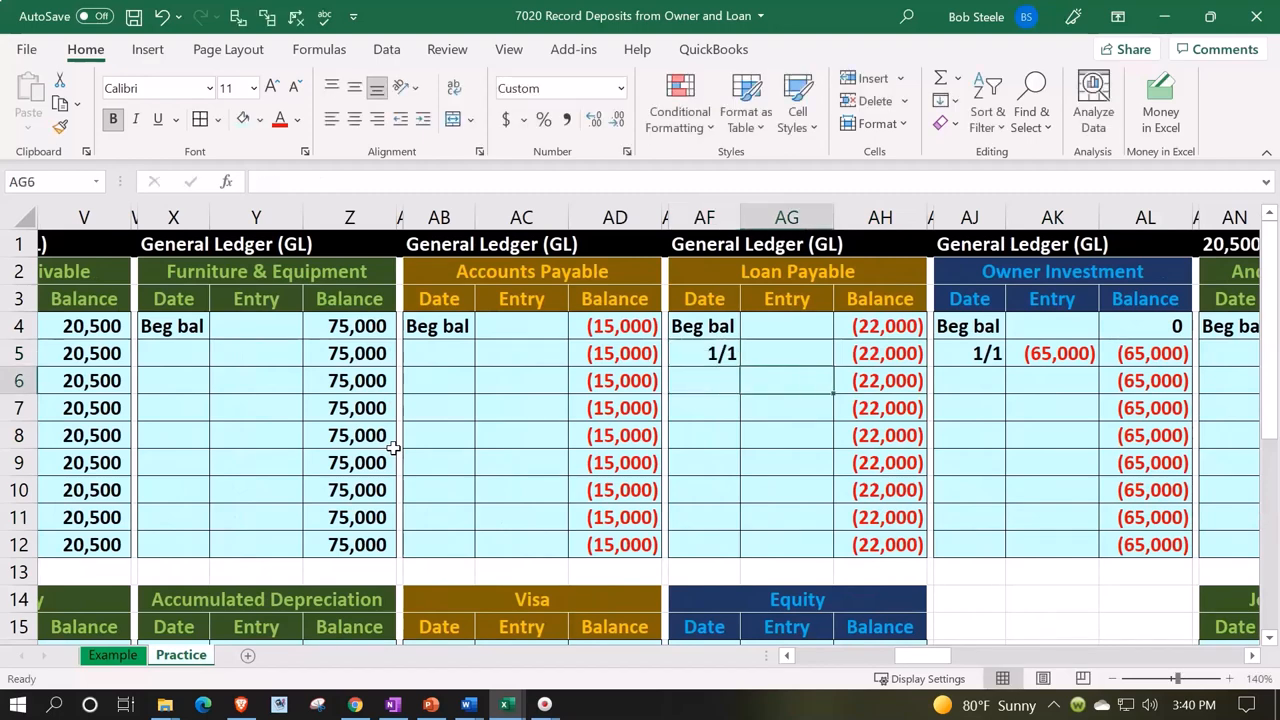
text(=I6)
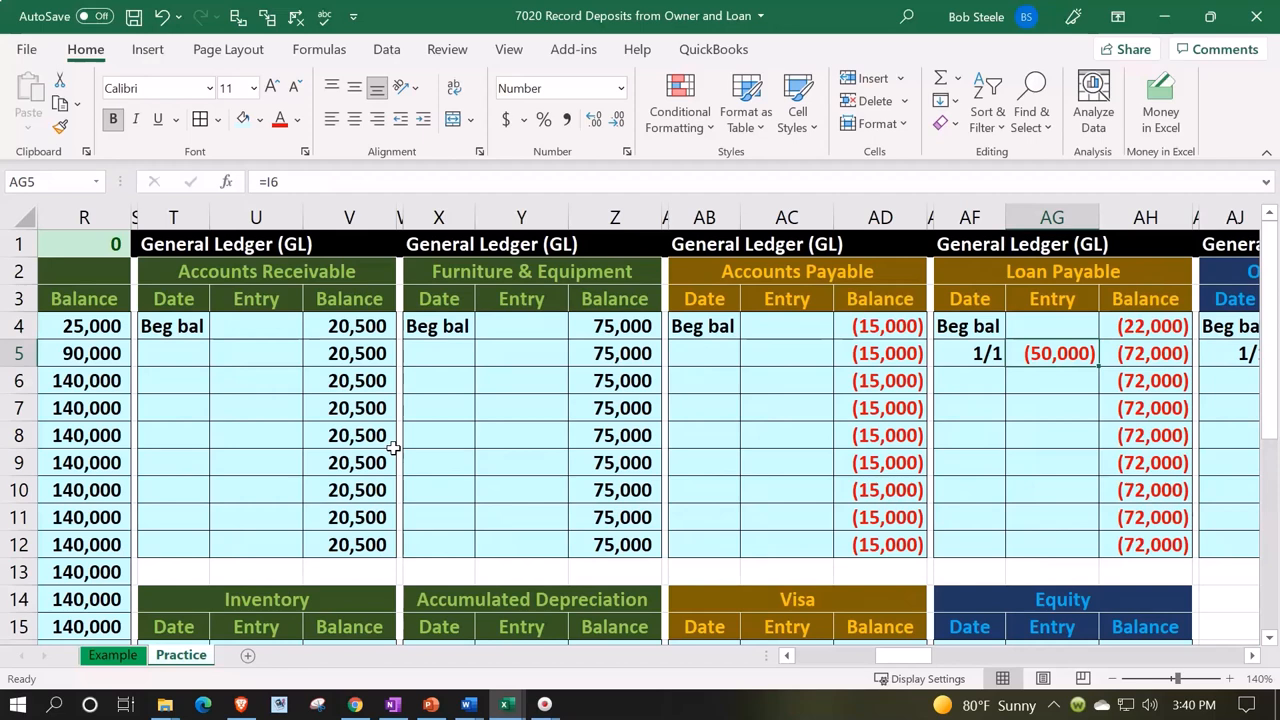
click(1145, 353)
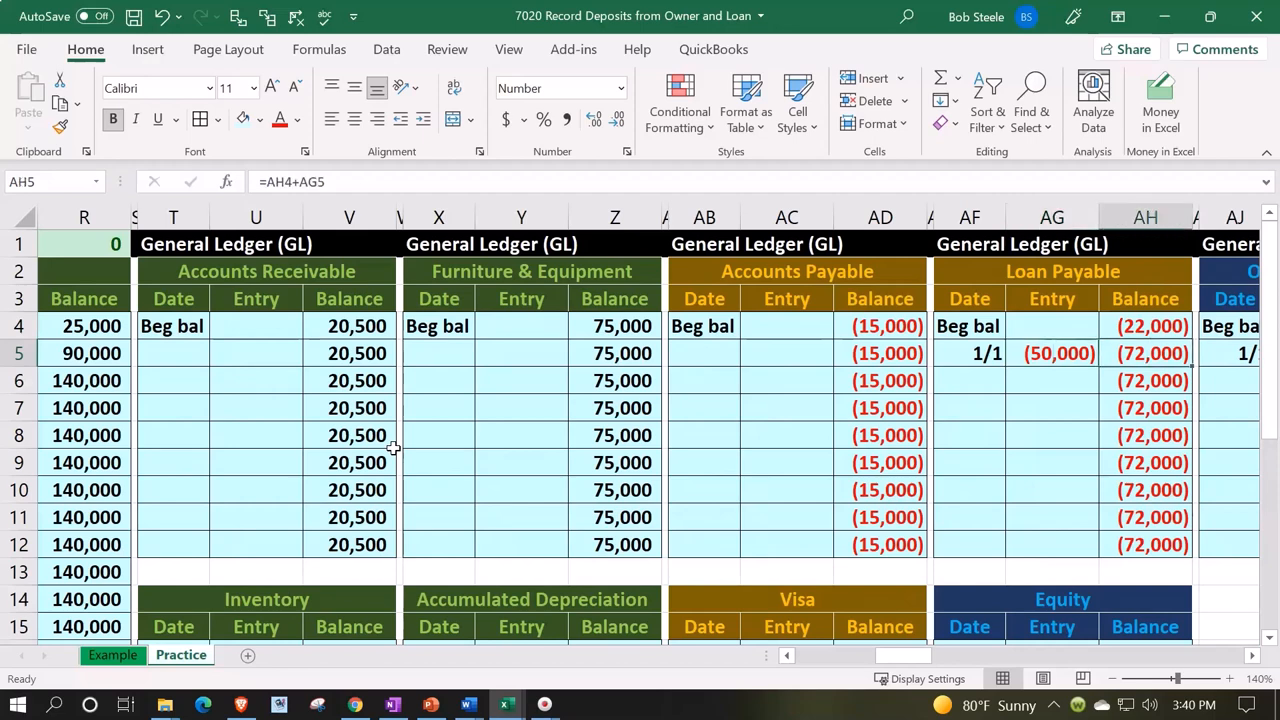
click(1051, 353)
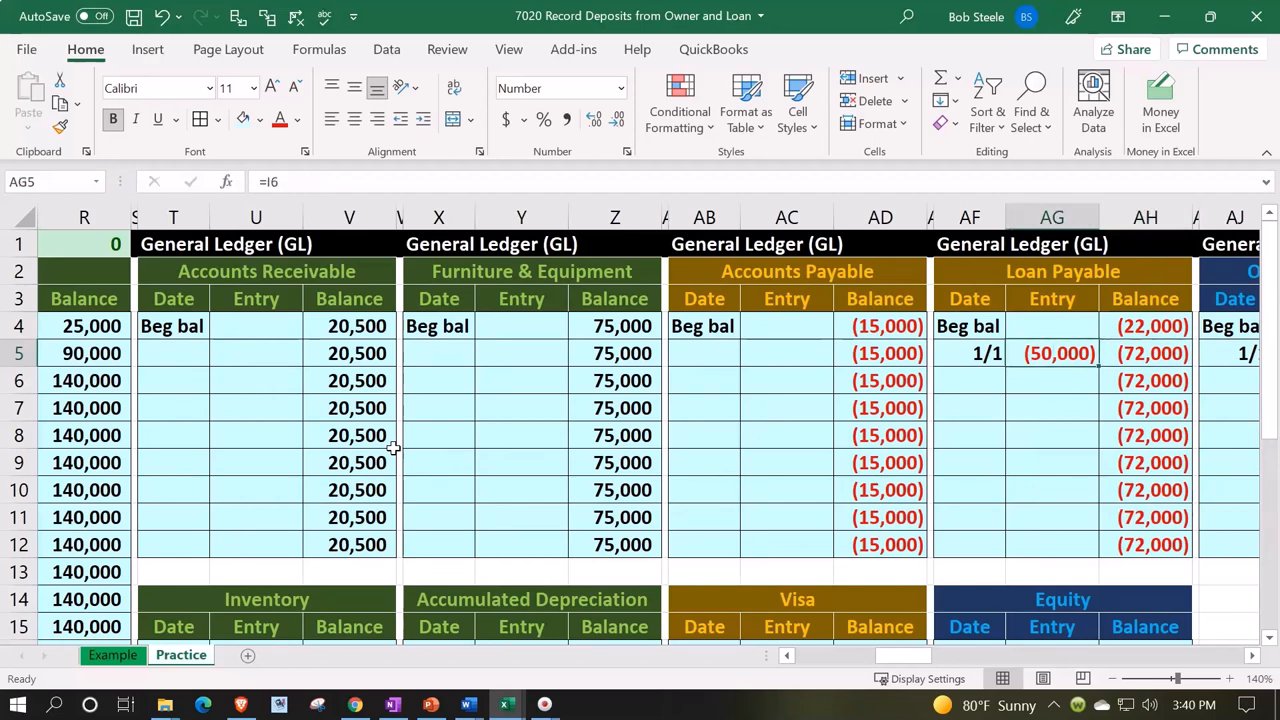
scroll(left, 3)
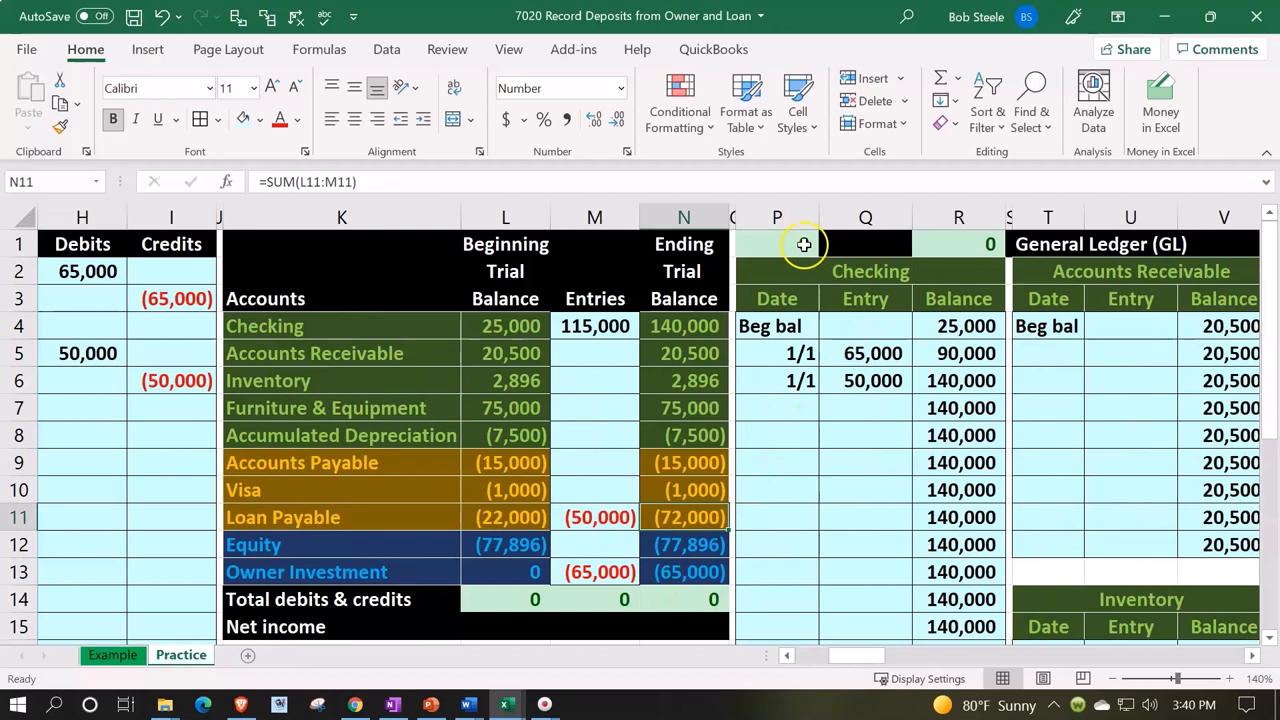
click(777, 244)
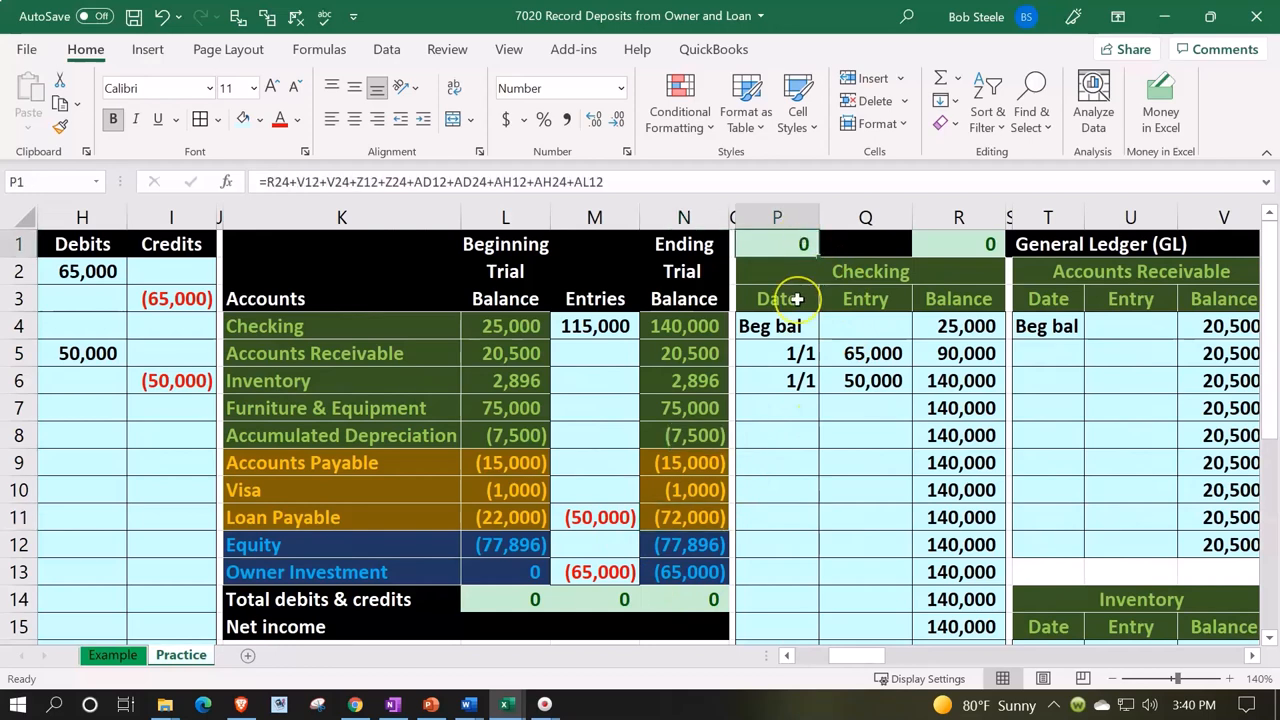
click(958, 243)
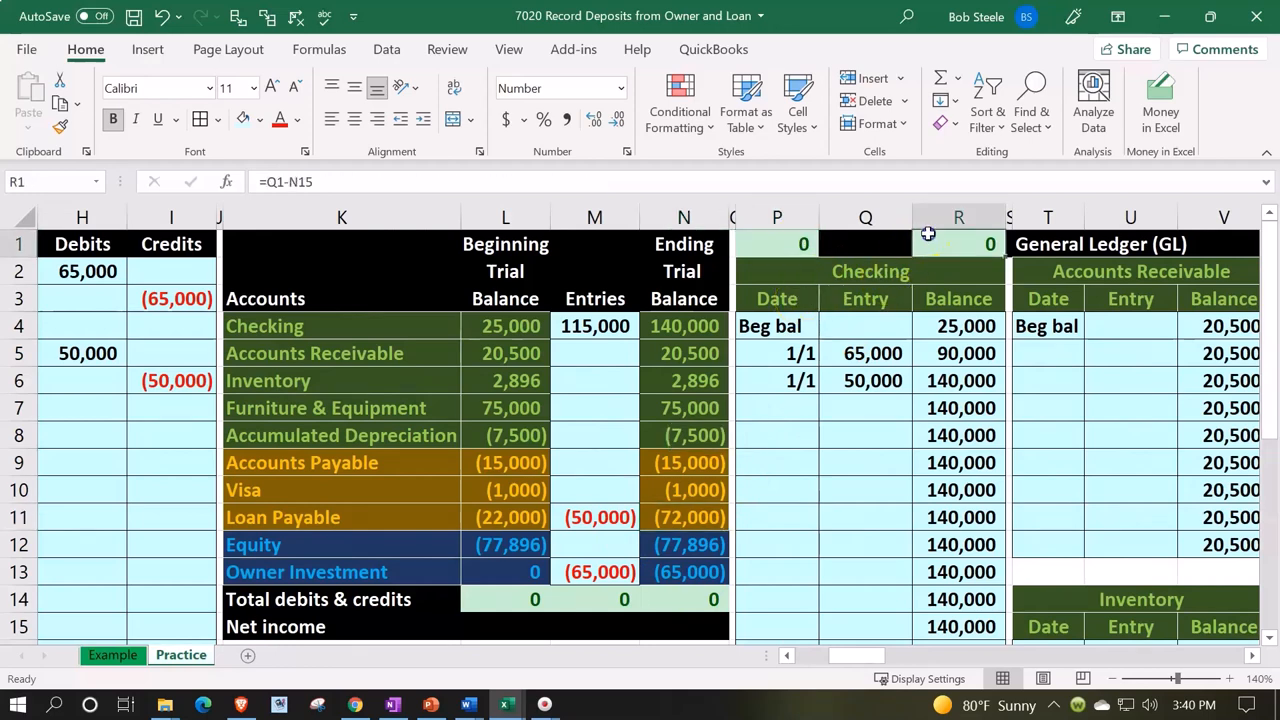
click(777, 462)
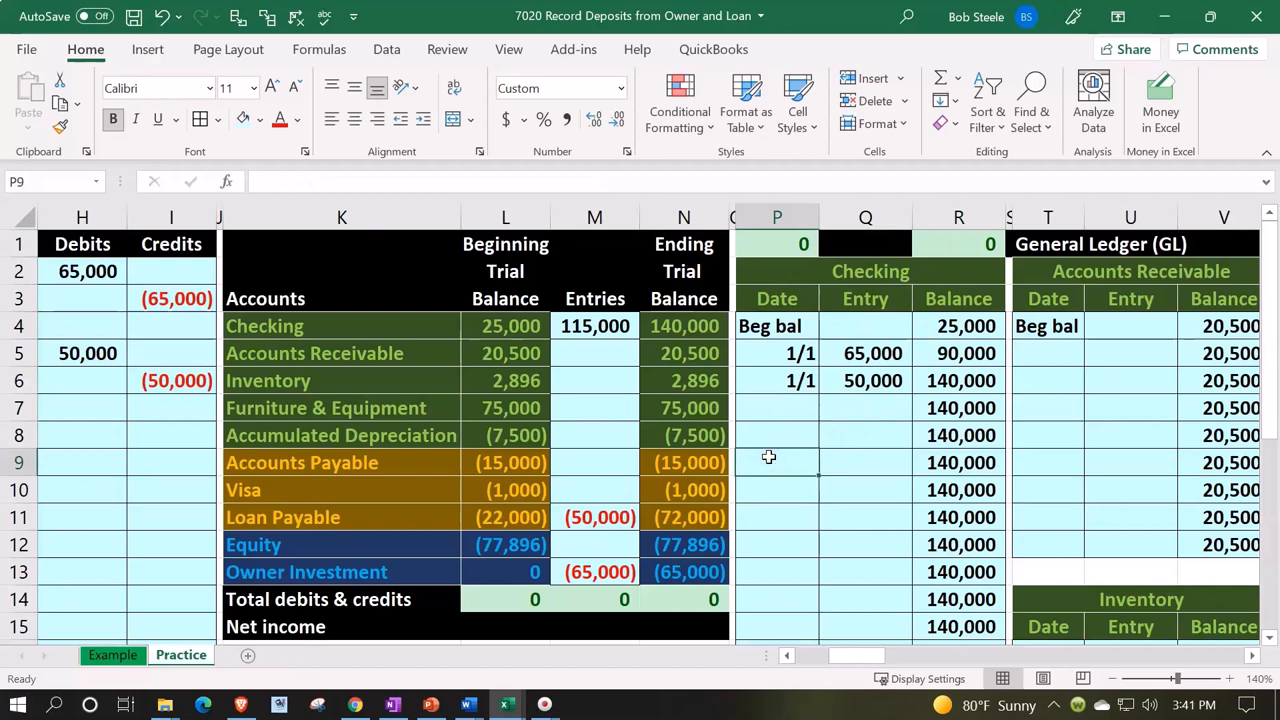
click(684, 462)
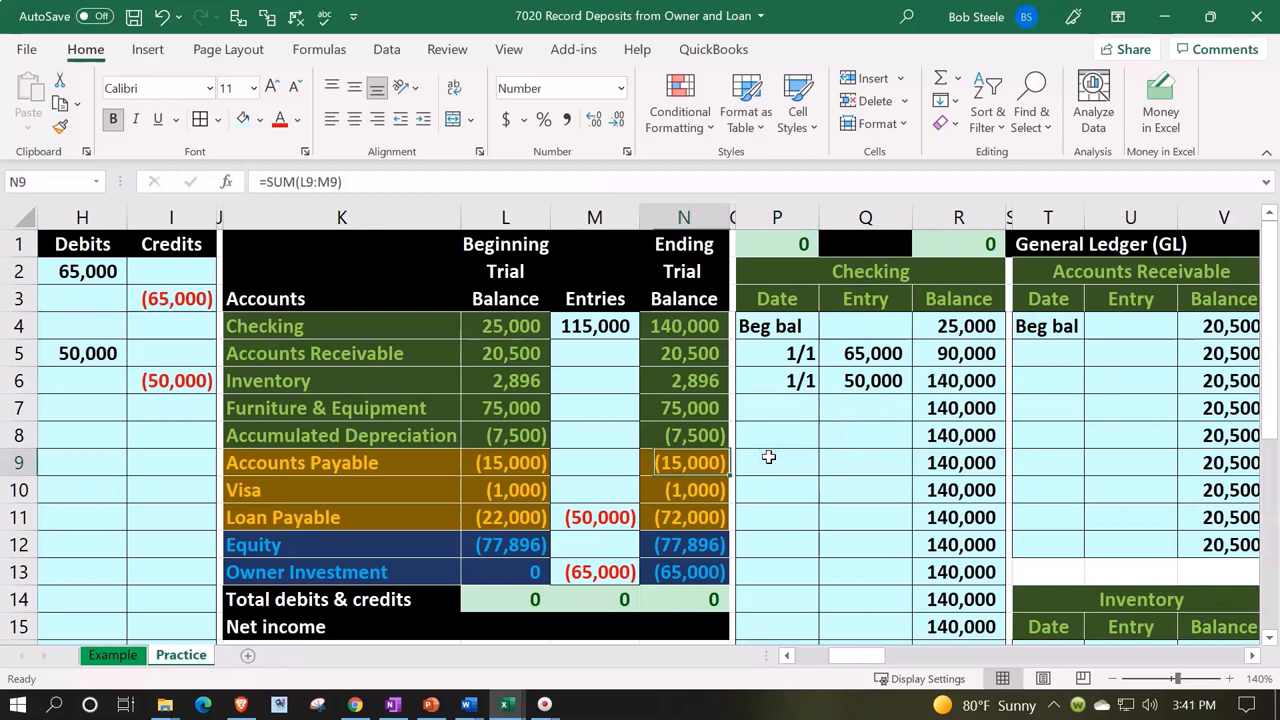